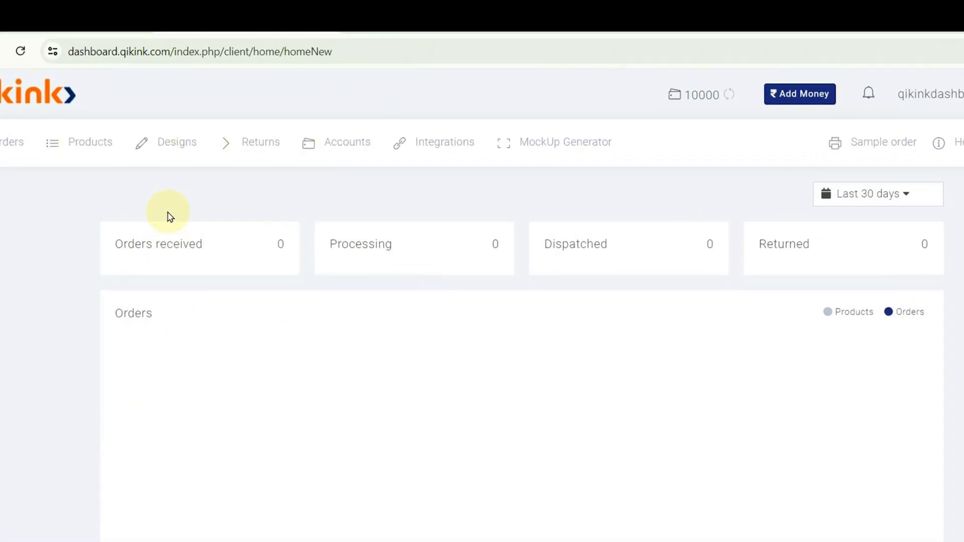
# Upload the monkey image as a new design via Designs > Add Design.
pyautogui.click(176, 141)
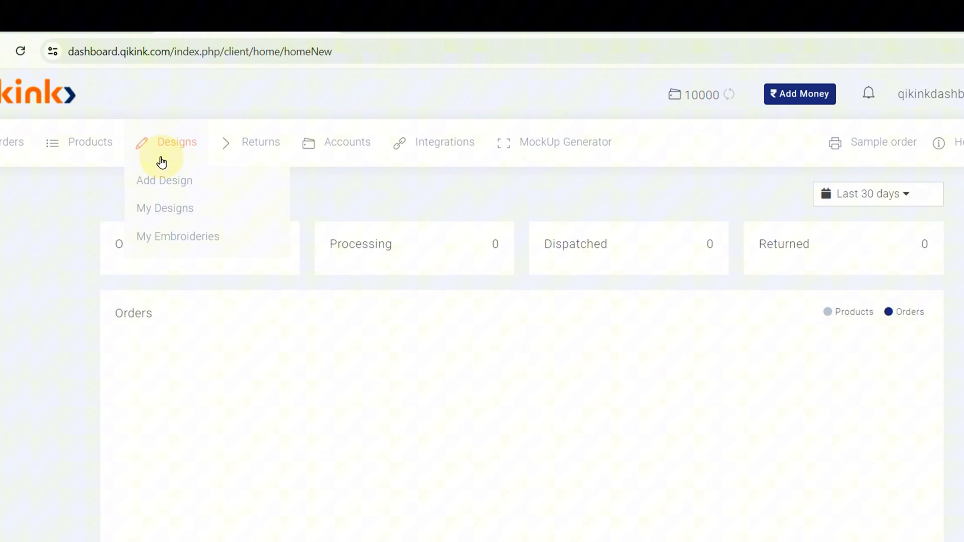
pyautogui.click(163, 180)
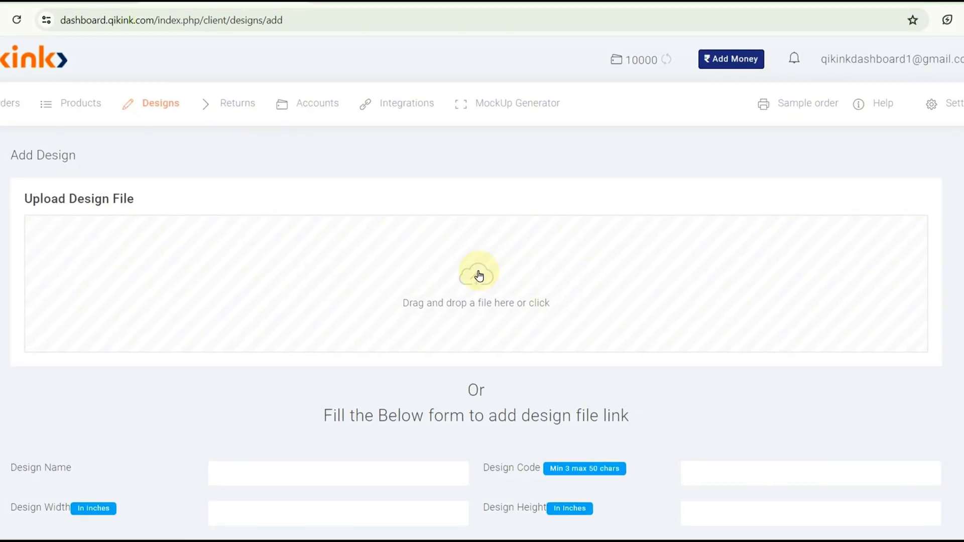
pyautogui.click(476, 273)
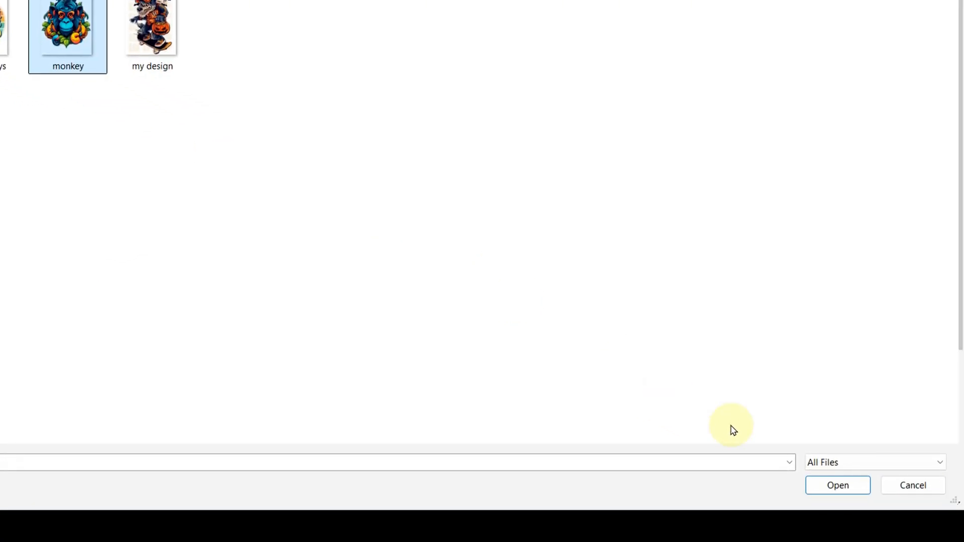
pyautogui.click(836, 485)
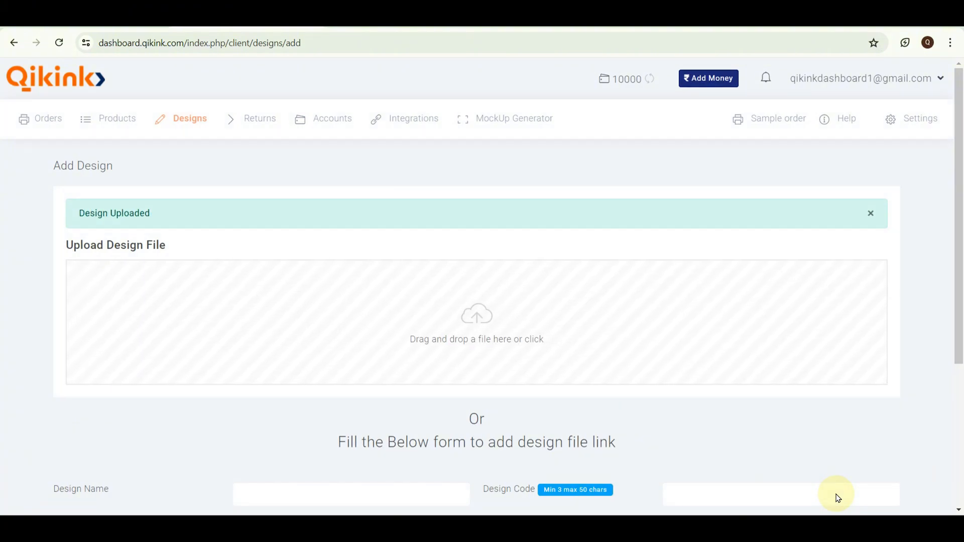
# Enter design name monkey, code monkey1, width 12 and height 14 inches.
pyautogui.click(871, 213)
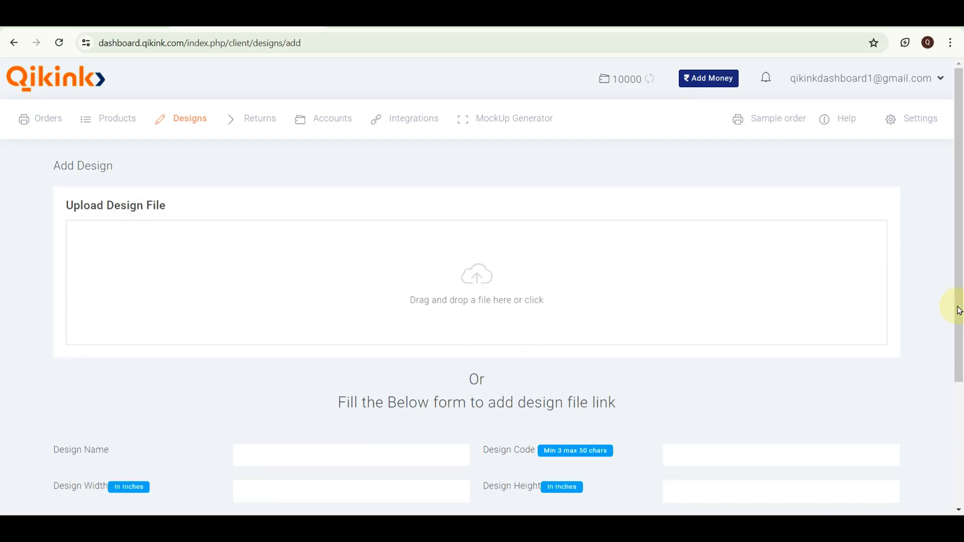
pyautogui.scroll(-3)
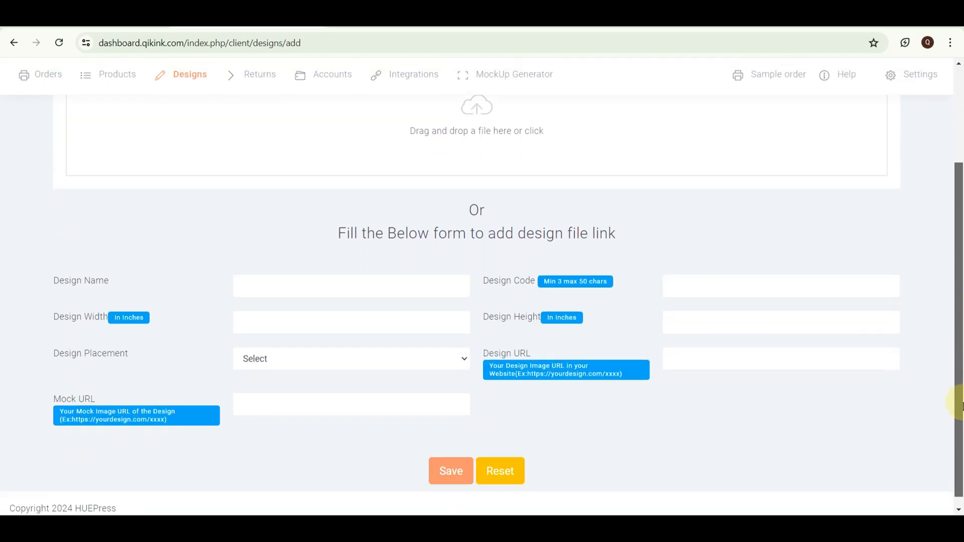
pyautogui.write('monkey')
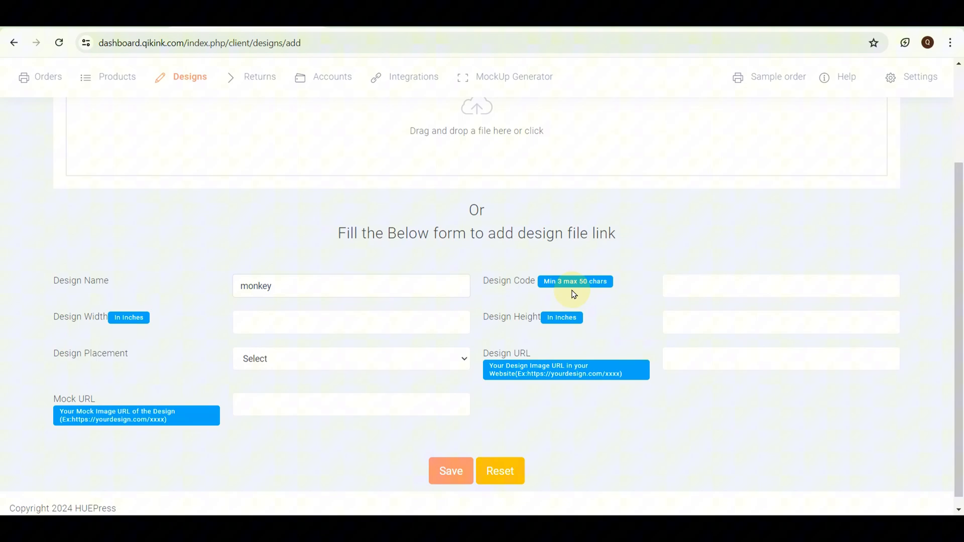
pyautogui.write('monkey1')
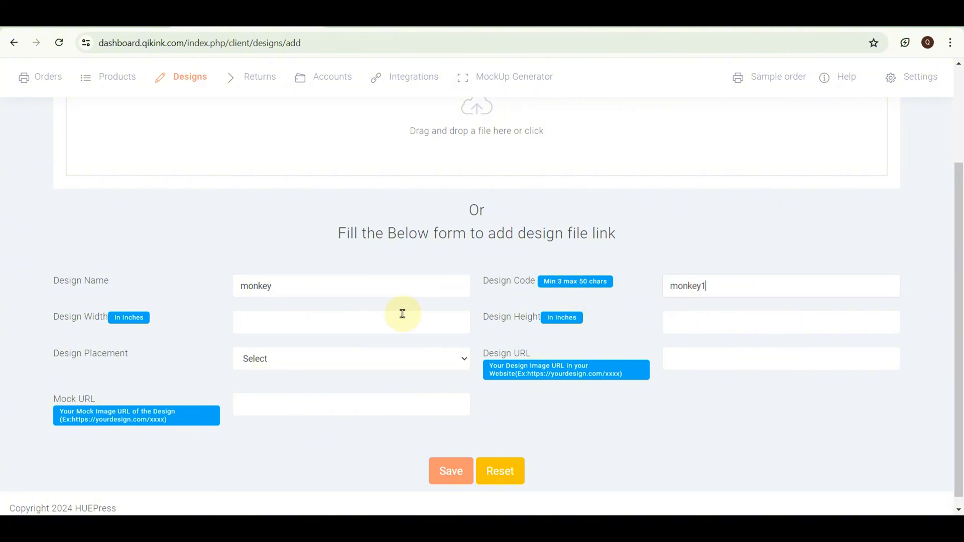
pyautogui.write('12')
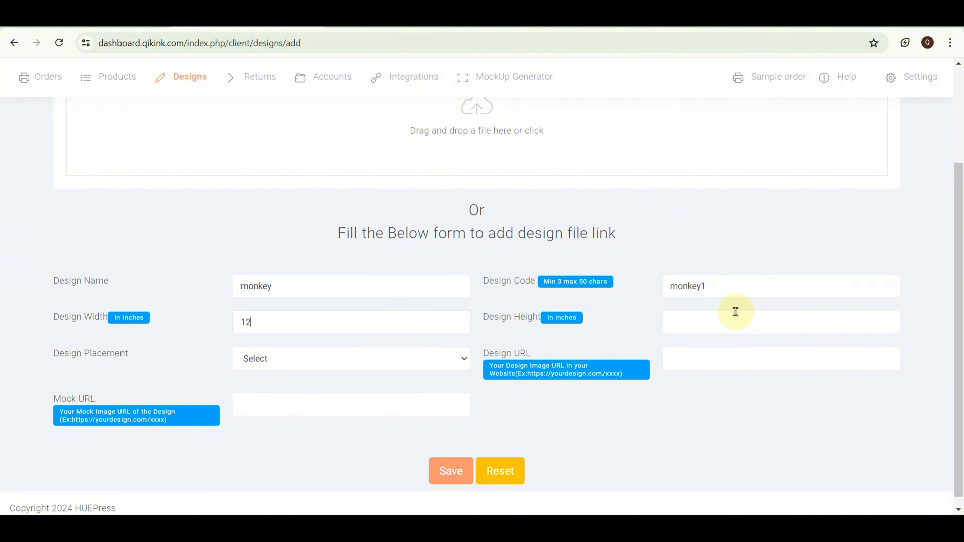
pyautogui.write('14')
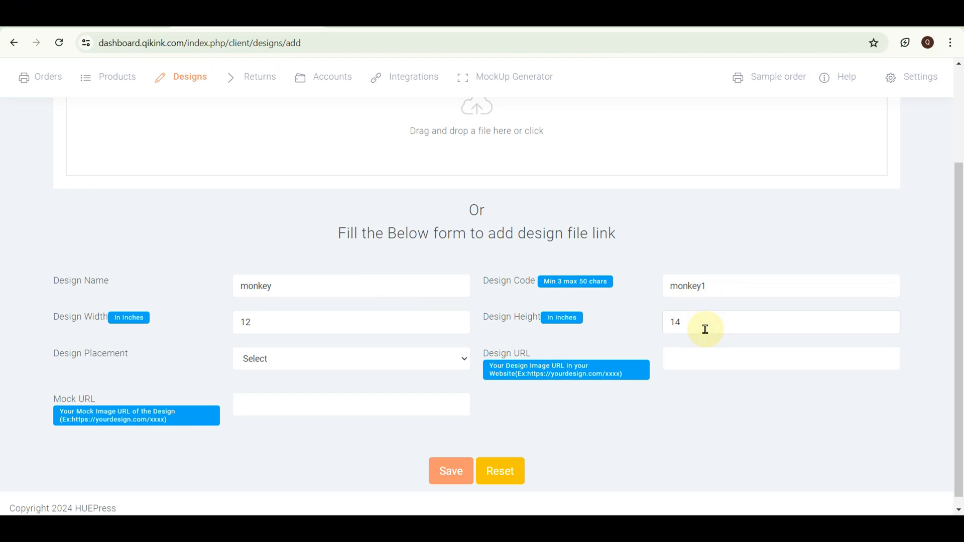
# Set placement to Front, add the design and mock URLs, and save the design.
pyautogui.click(351, 358)
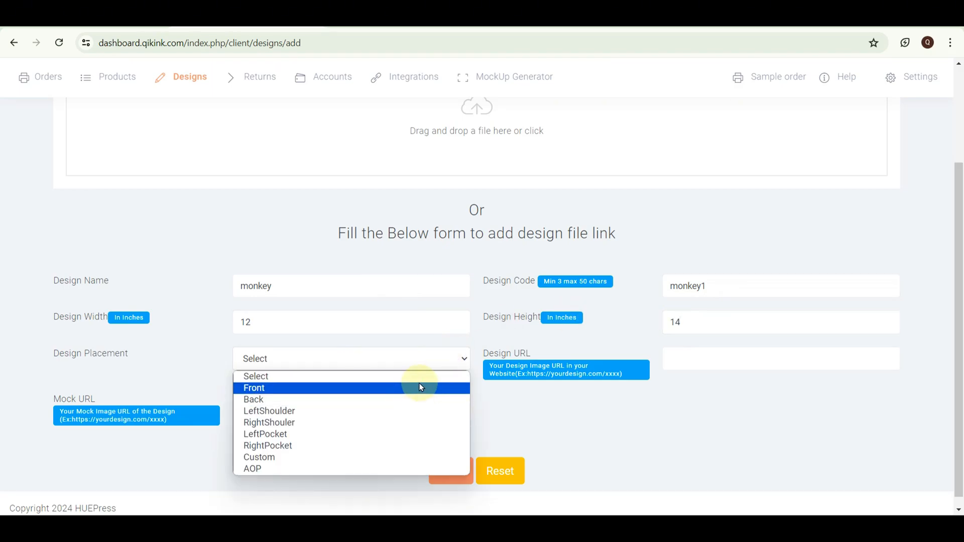
pyautogui.click(253, 388)
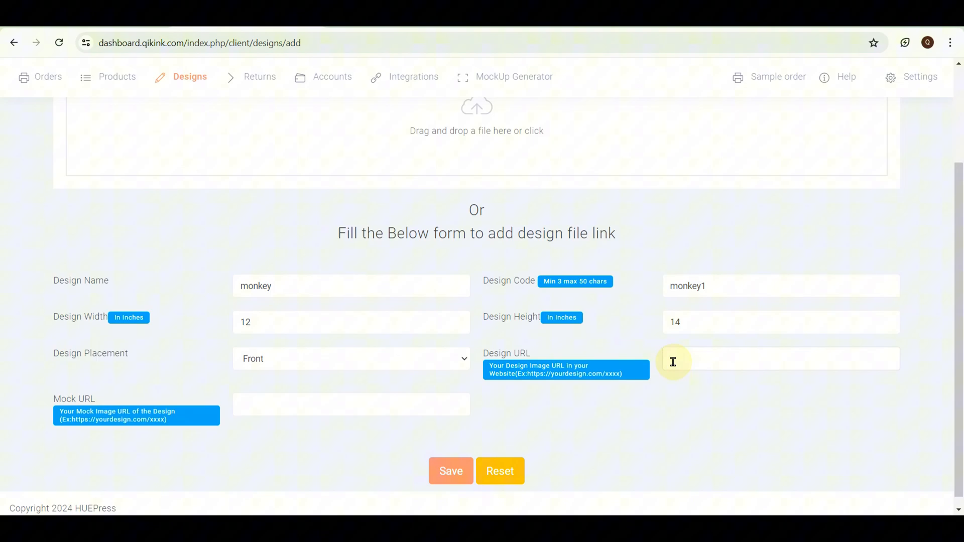
pyautogui.write('https://dashboard.qikink.com/index.php/client/designs/a')
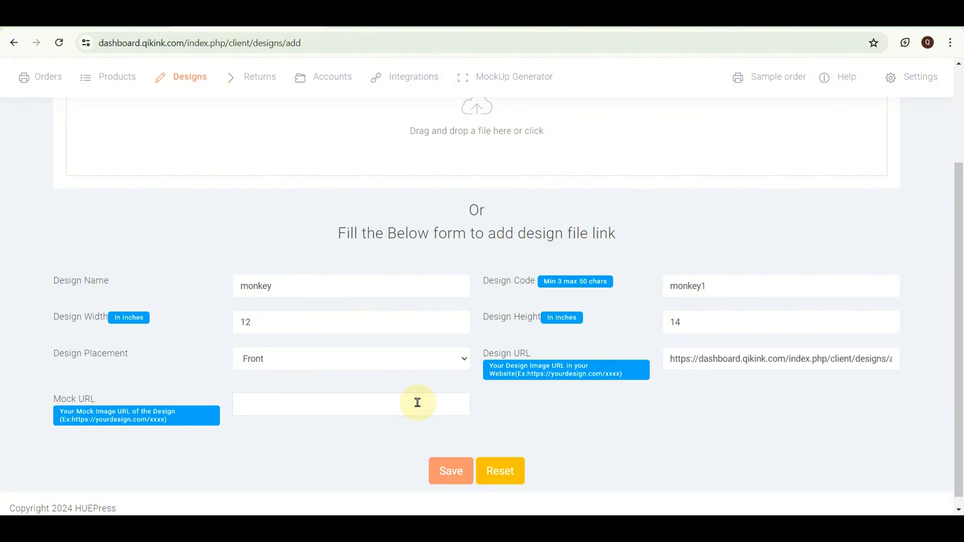
pyautogui.click(450, 471)
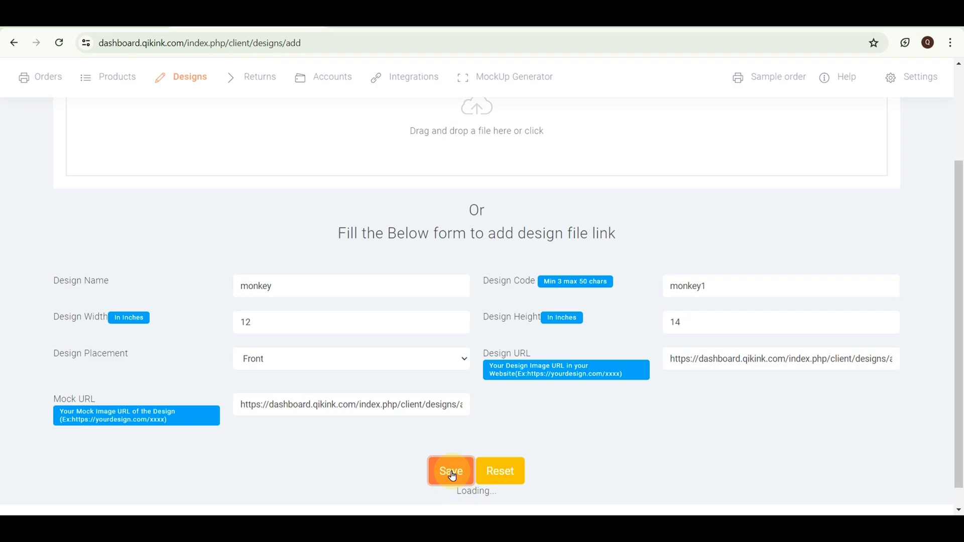
pyautogui.click(450, 471)
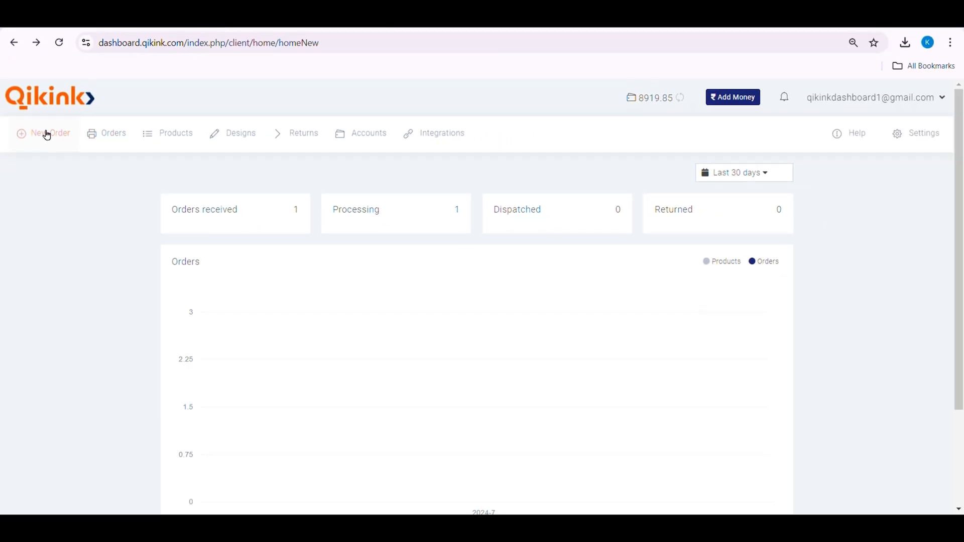
# Start a new order with the category set to Men's Clothing.
pyautogui.click(51, 132)
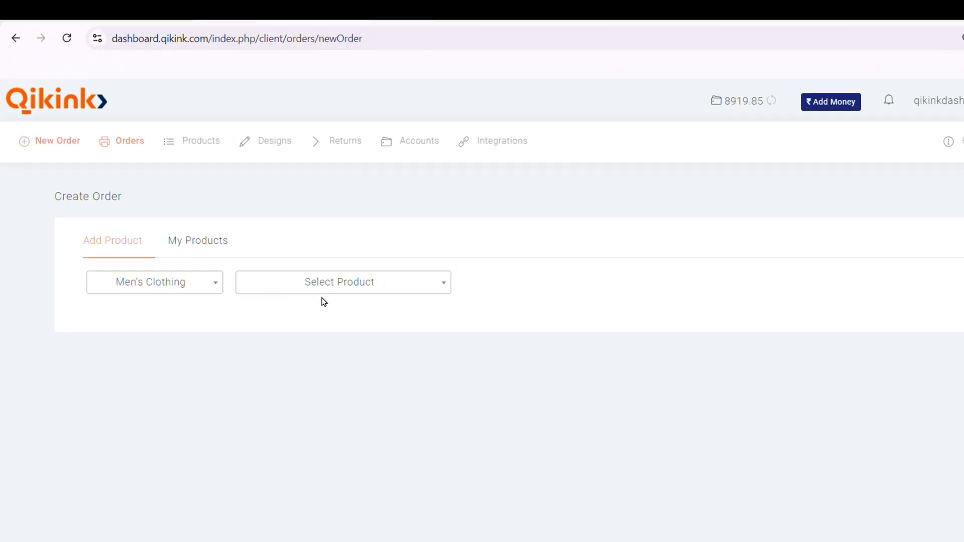
pyautogui.click(154, 282)
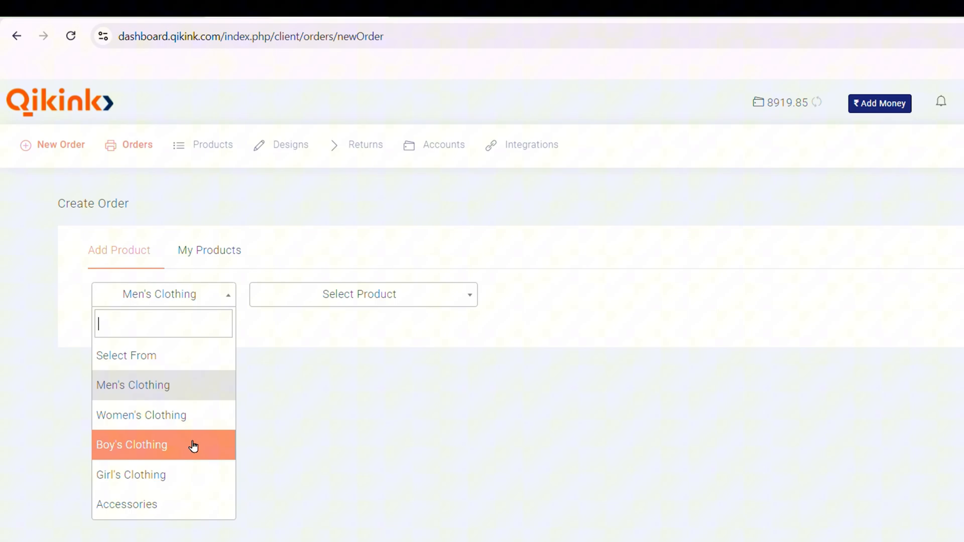
pyautogui.click(126, 504)
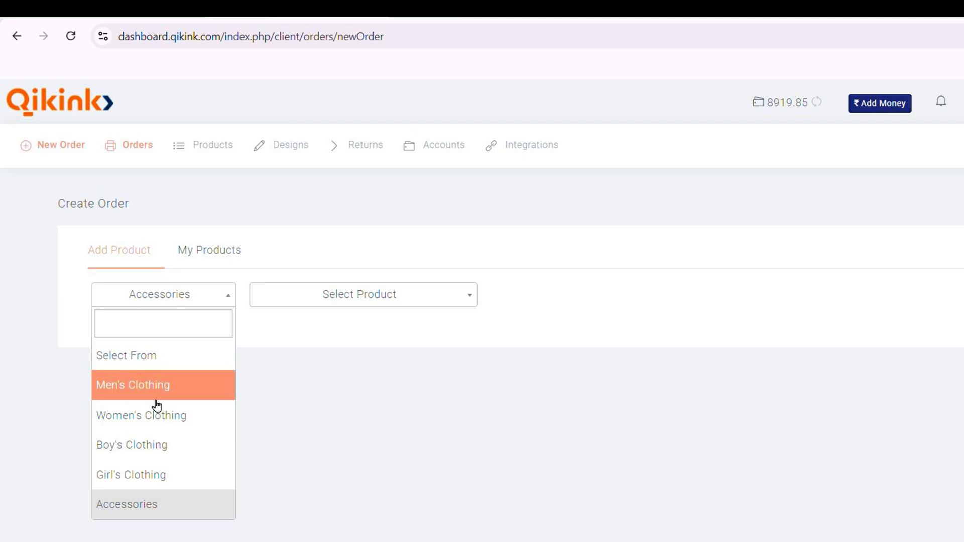
pyautogui.click(132, 385)
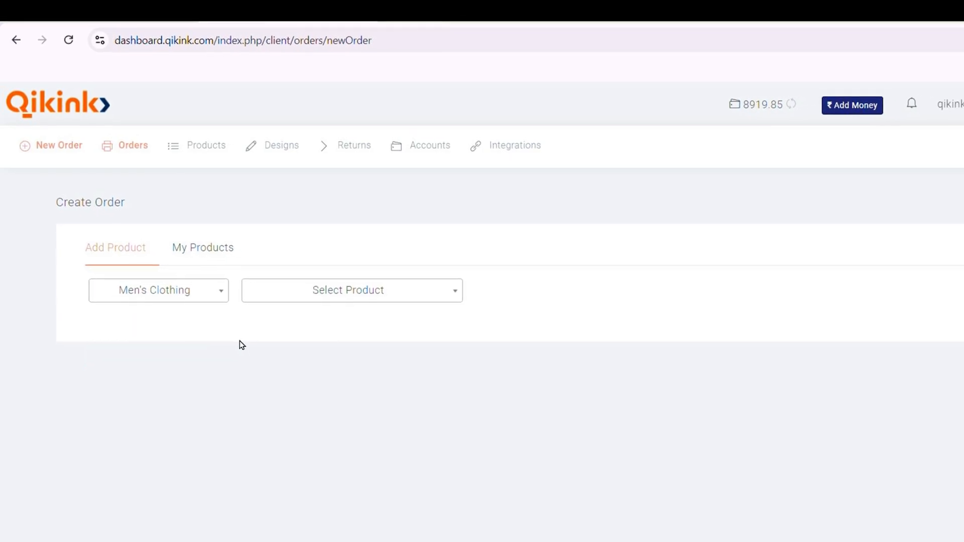
# Search 'terry' and choose the Terry Oversized T-Shirt as the product.
pyautogui.click(350, 290)
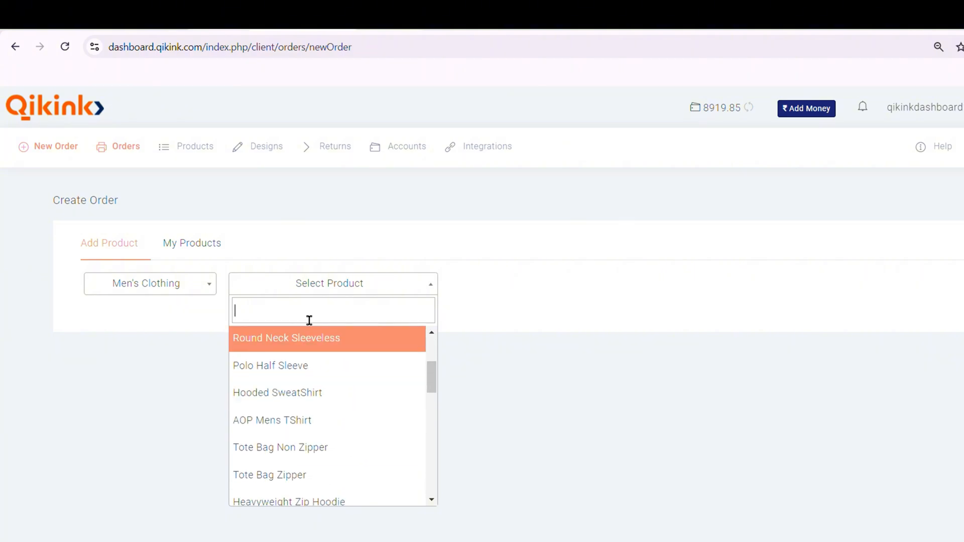
pyautogui.write('terry')
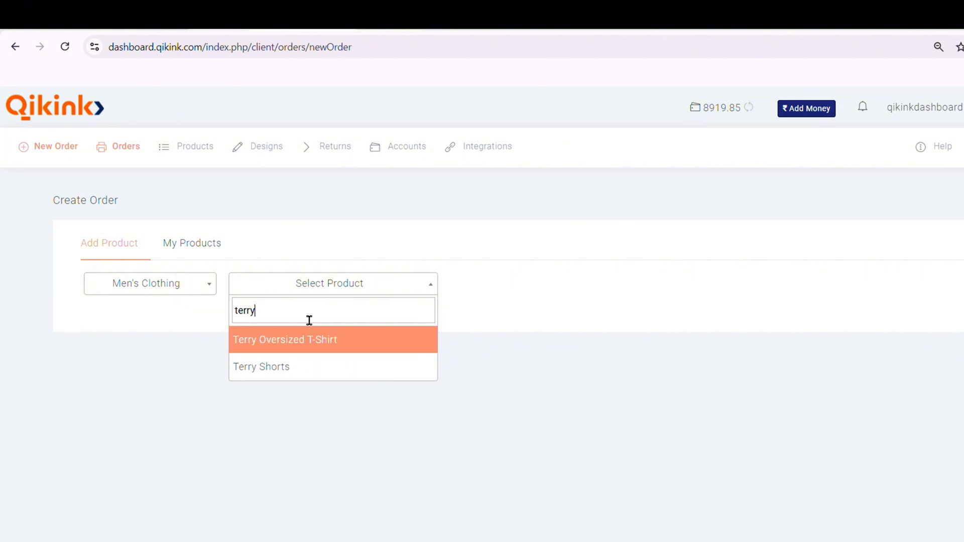
pyautogui.moveTo(319, 349)
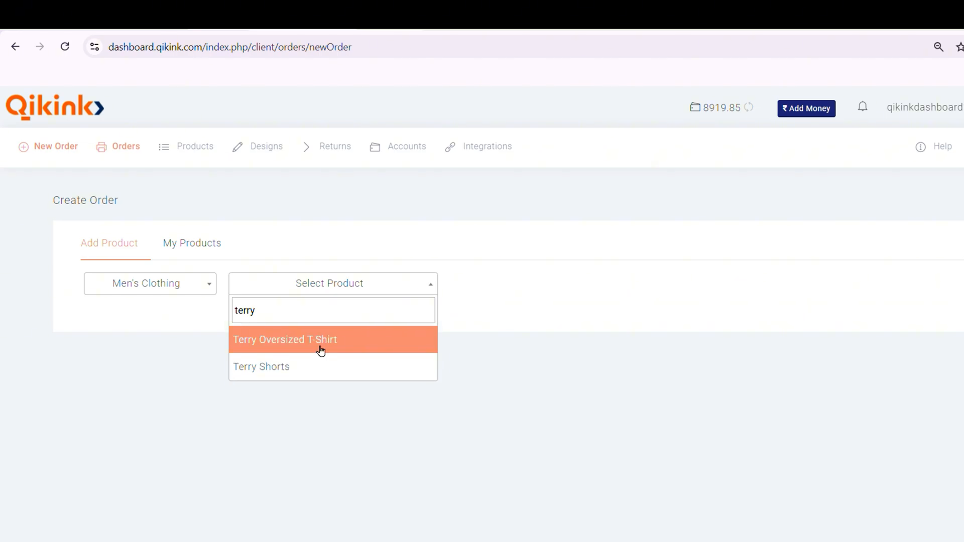
pyautogui.click(284, 340)
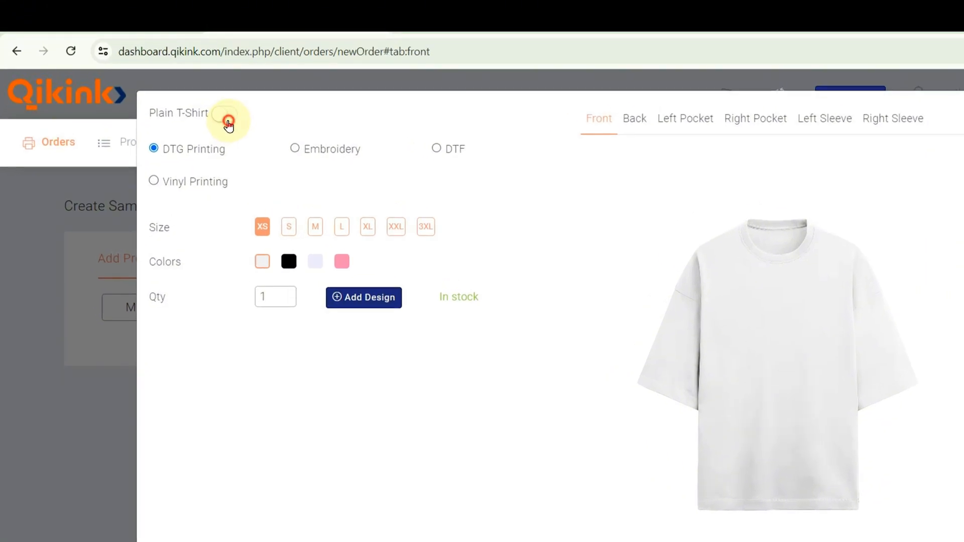
# Try a plain pink T-shirt, then turn printing back on with embroidery.
pyautogui.click(227, 117)
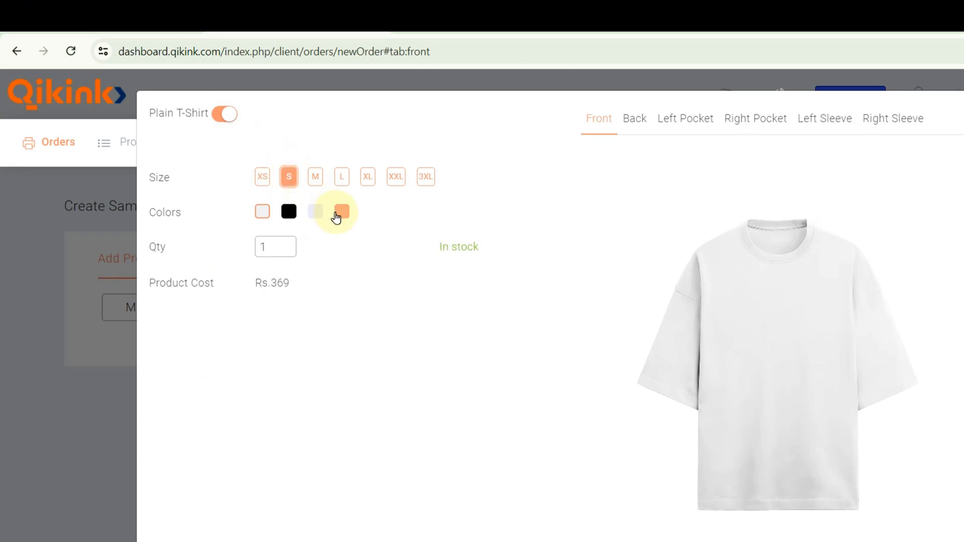
pyautogui.click(341, 212)
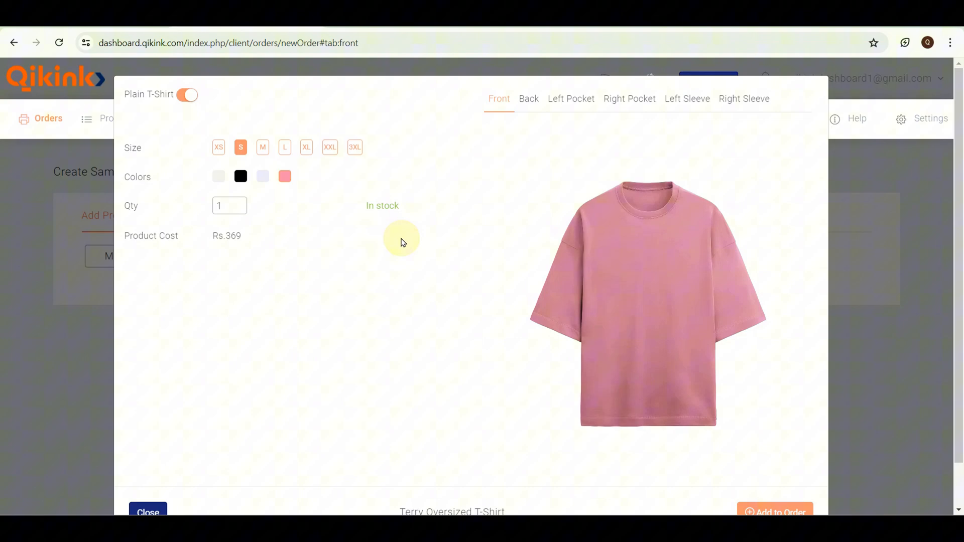
pyautogui.click(188, 95)
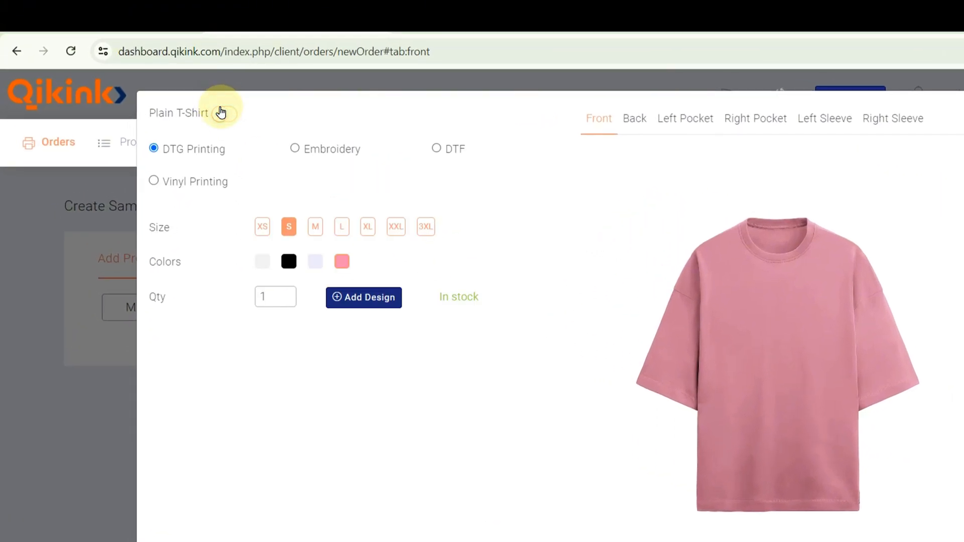
pyautogui.click(294, 149)
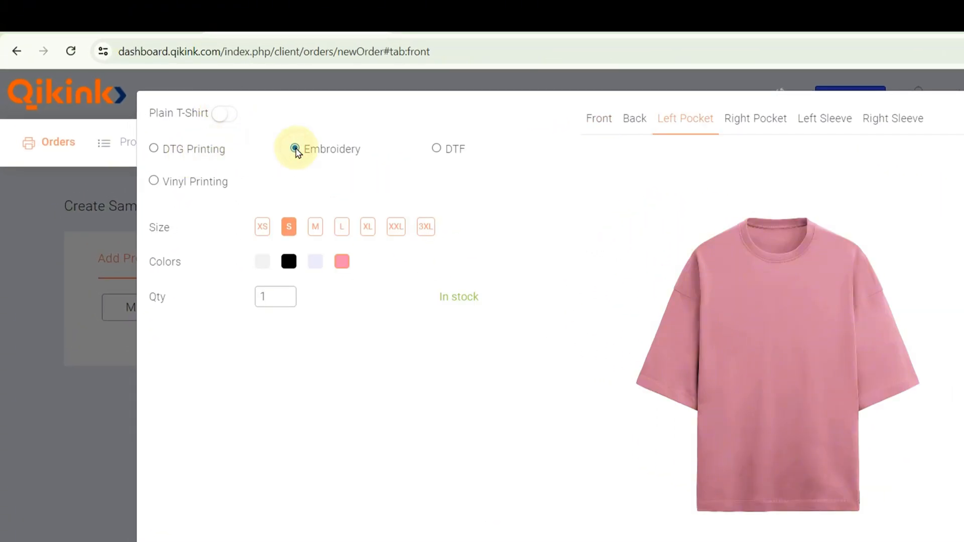
# Try DTF, switch to Vinyl Printing and show the available vinyl types.
pyautogui.click(436, 149)
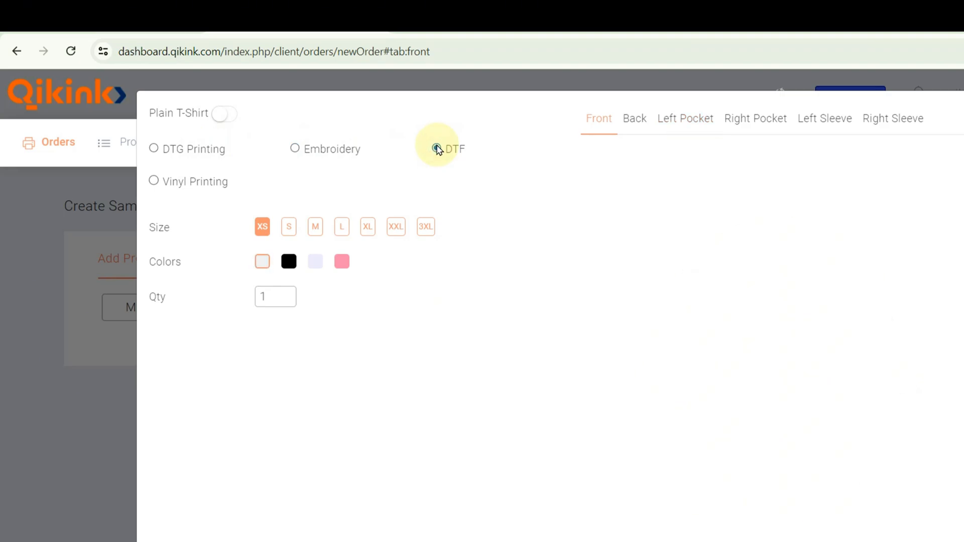
pyautogui.click(154, 181)
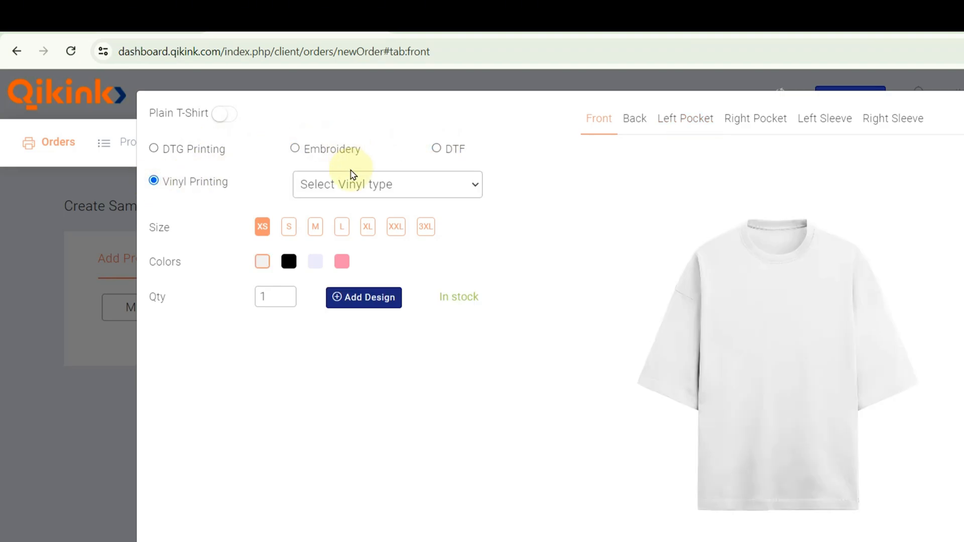
pyautogui.click(388, 184)
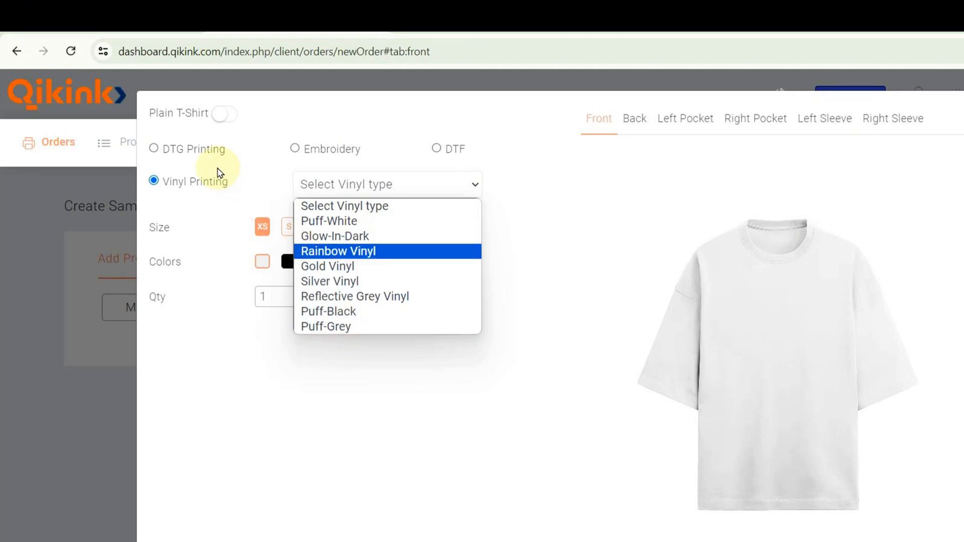
# Set the T-shirt to DTG Printing in size L.
pyautogui.click(154, 148)
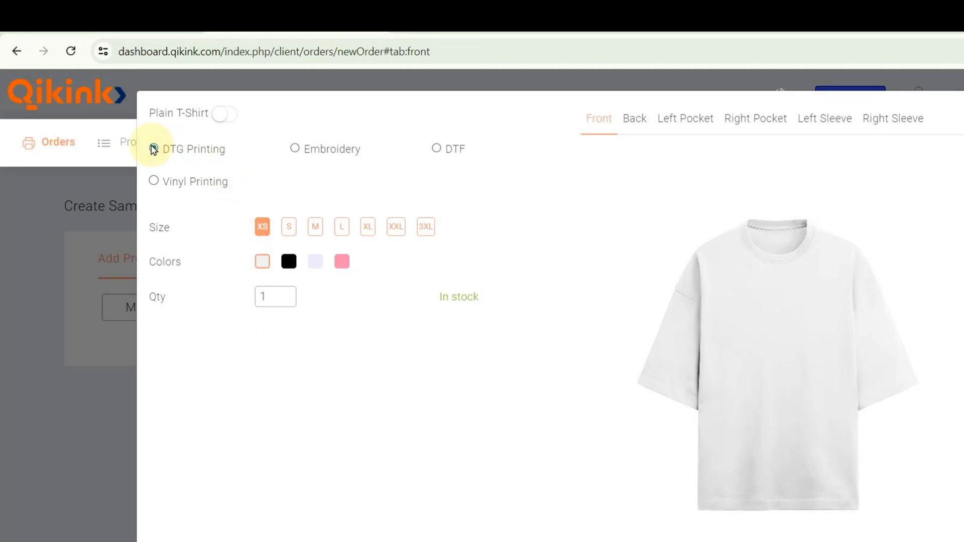
pyautogui.click(154, 149)
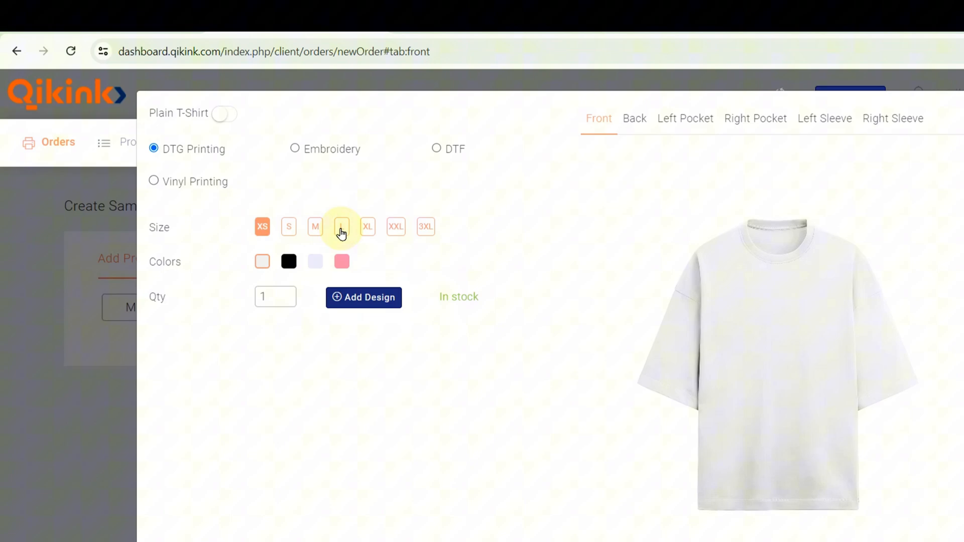
pyautogui.click(342, 227)
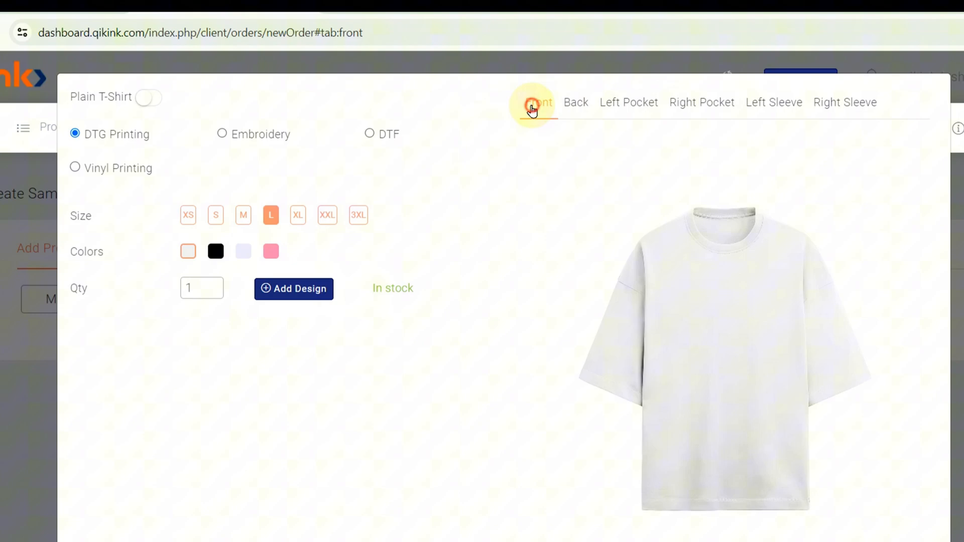
# Open the My Designs library for the T-shirt's front print.
pyautogui.click(293, 288)
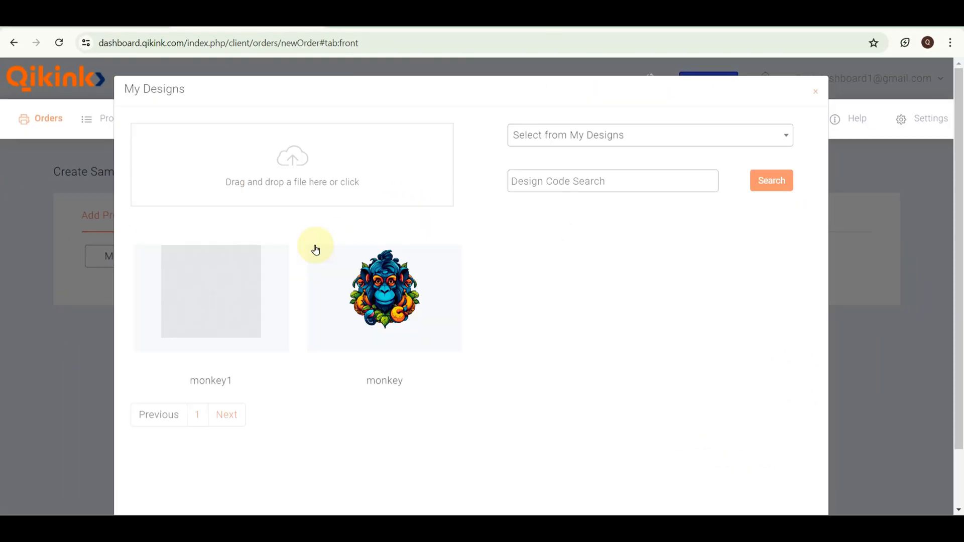
pyautogui.moveTo(391, 300)
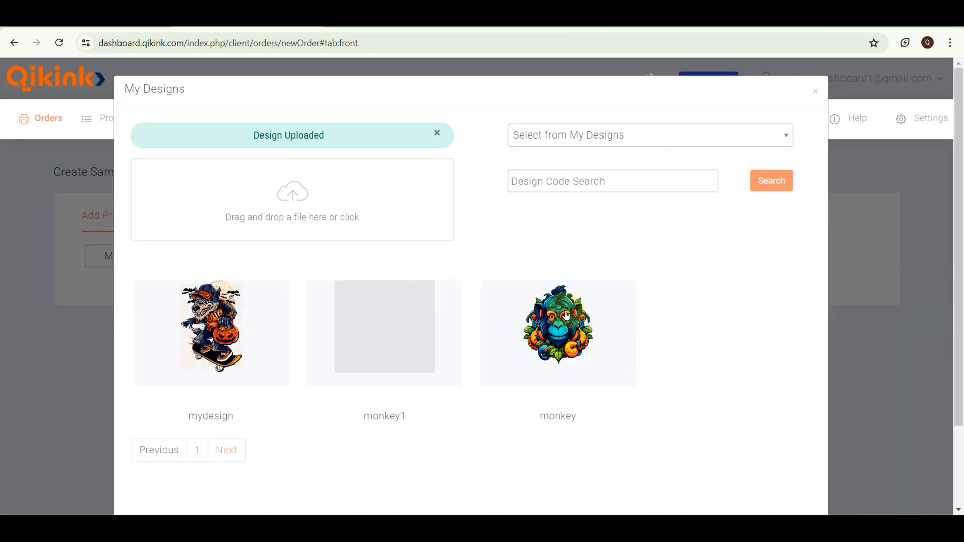
# Place the monkey design on the front and resize it to fill the print area (about 13.99 by 17.86 in).
pyautogui.click(557, 328)
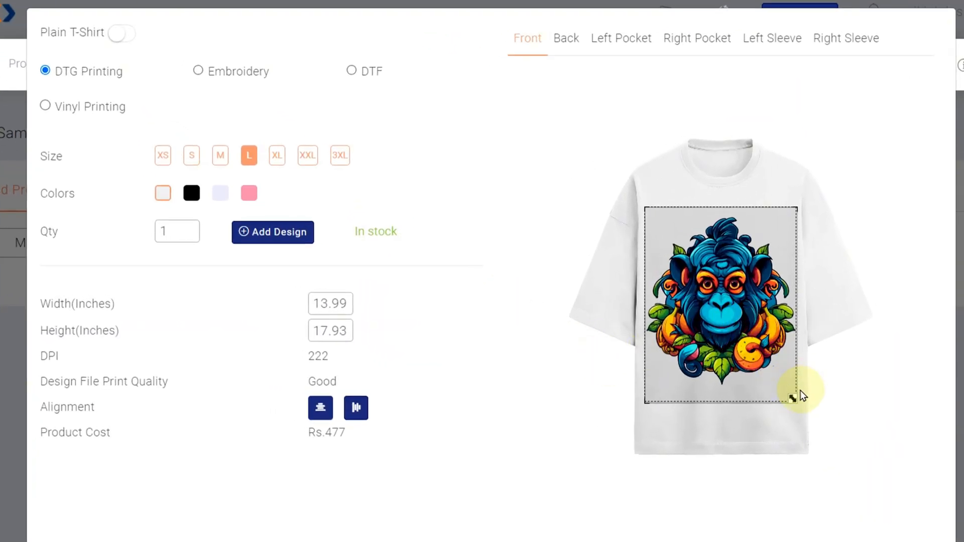
pyautogui.moveTo(802, 395); pyautogui.dragTo(779, 371)
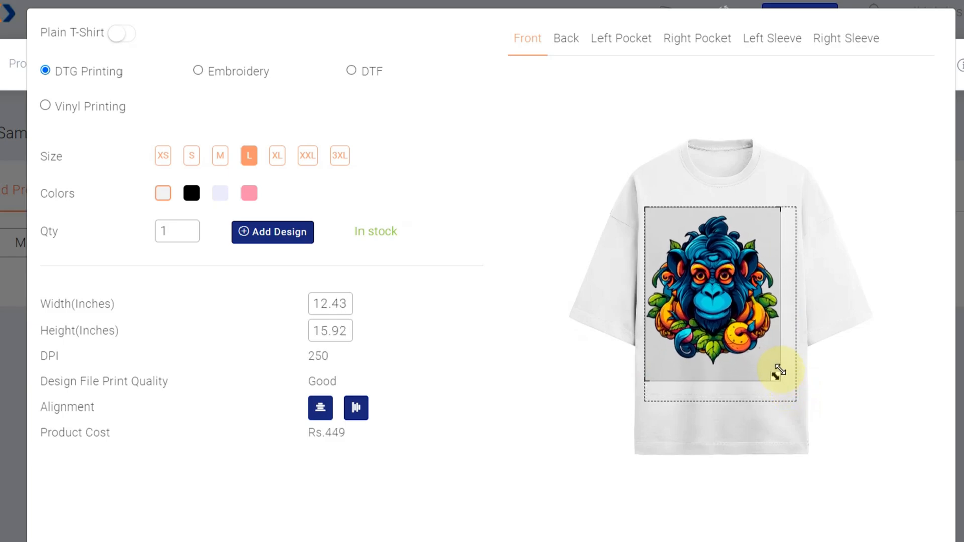
pyautogui.moveTo(781, 369); pyautogui.dragTo(750, 343)
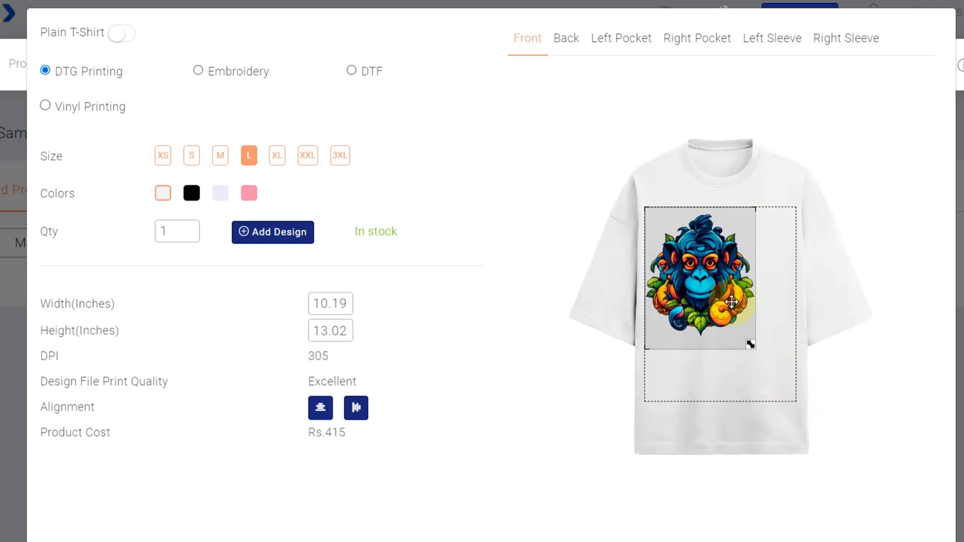
pyautogui.moveTo(729, 302); pyautogui.dragTo(735, 325)
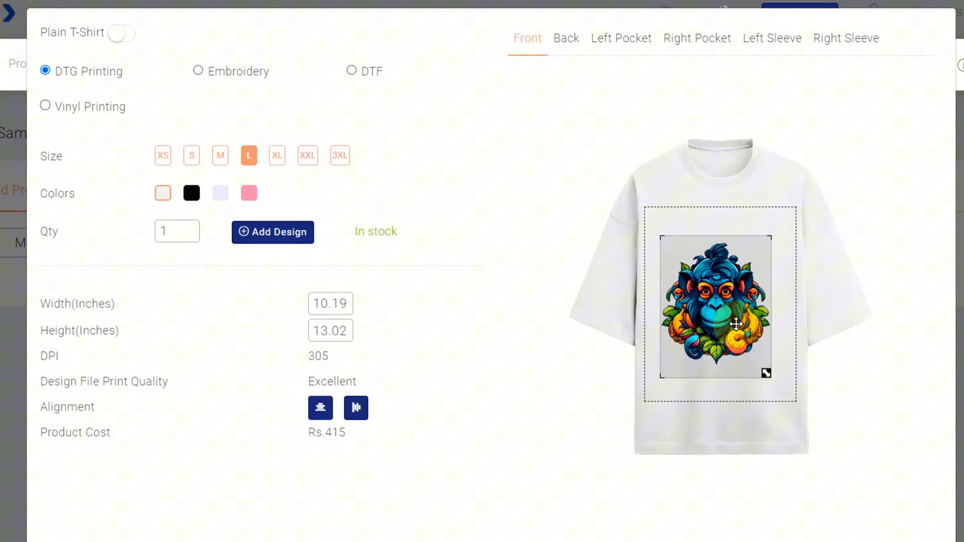
pyautogui.moveTo(766, 374); pyautogui.dragTo(766, 346)
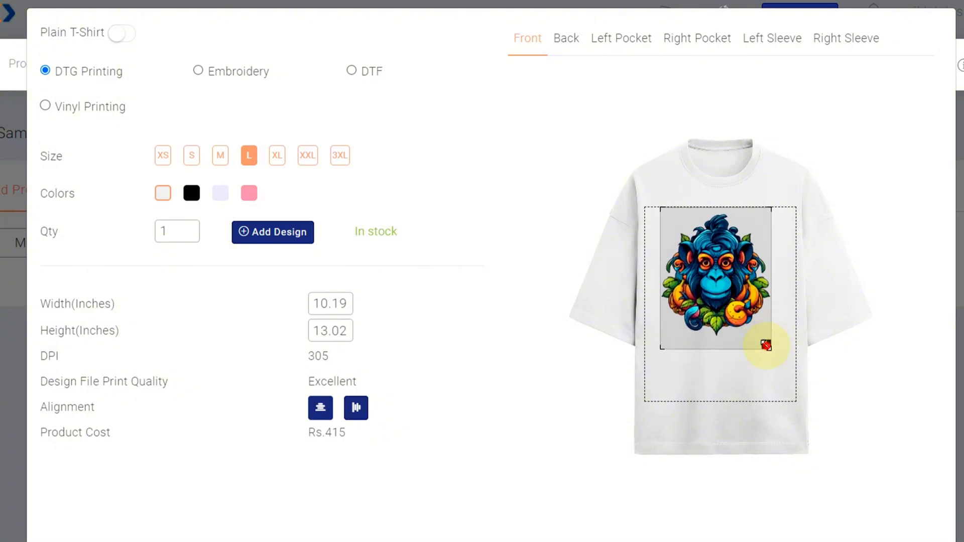
pyautogui.moveTo(762, 344); pyautogui.dragTo(776, 381)
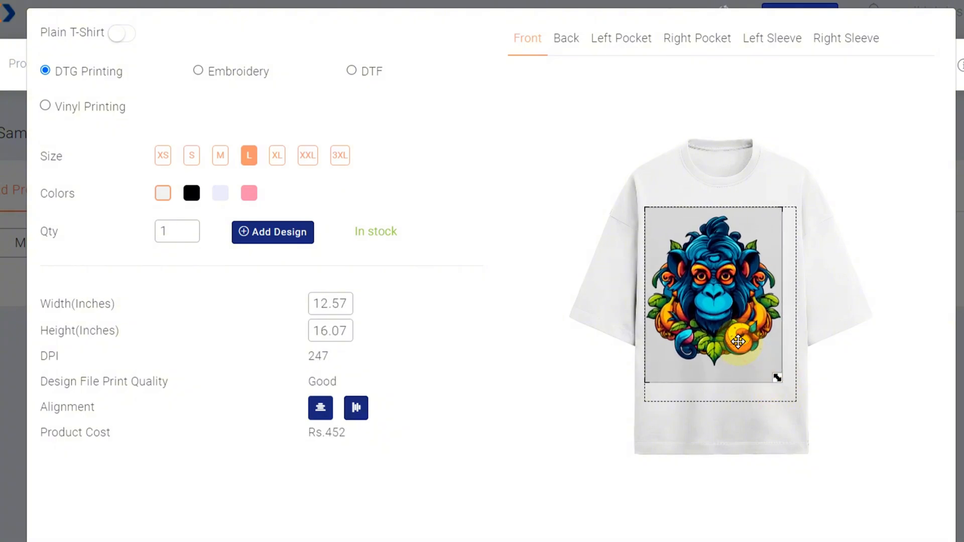
pyautogui.moveTo(776, 376); pyautogui.dragTo(799, 400)
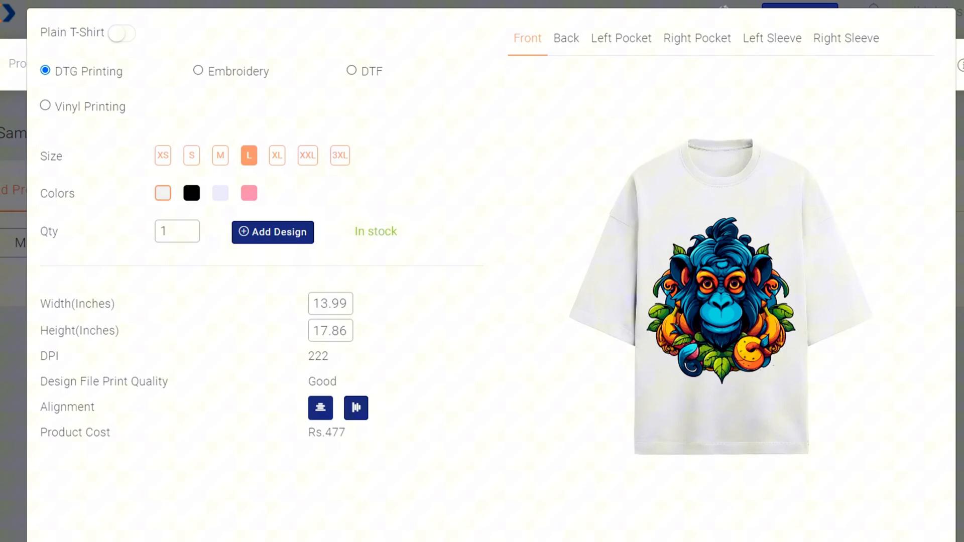
# Add the designed T-shirt to the order.
pyautogui.click(774, 462)
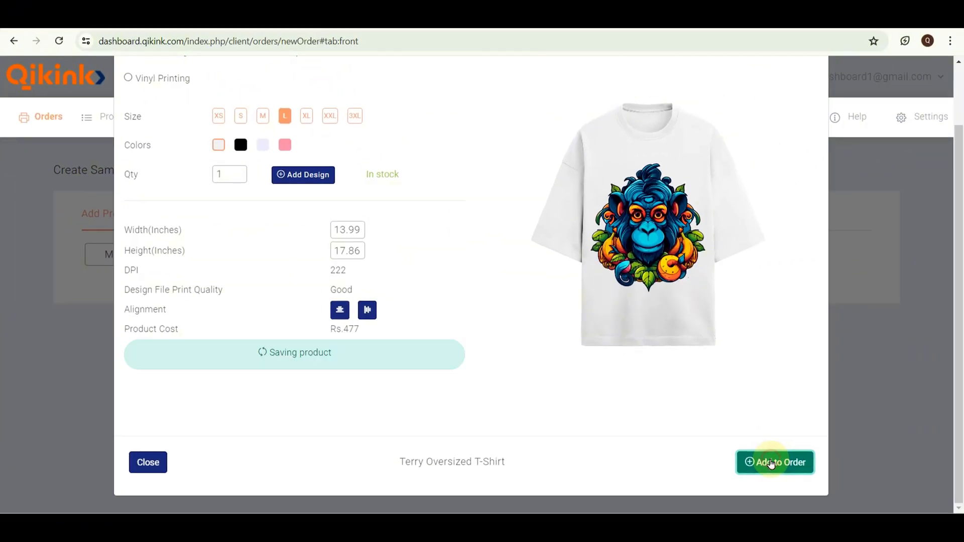
# Confirm adding the Terry Oversized T-Shirt White L so it appears in the order table.
pyautogui.click(774, 462)
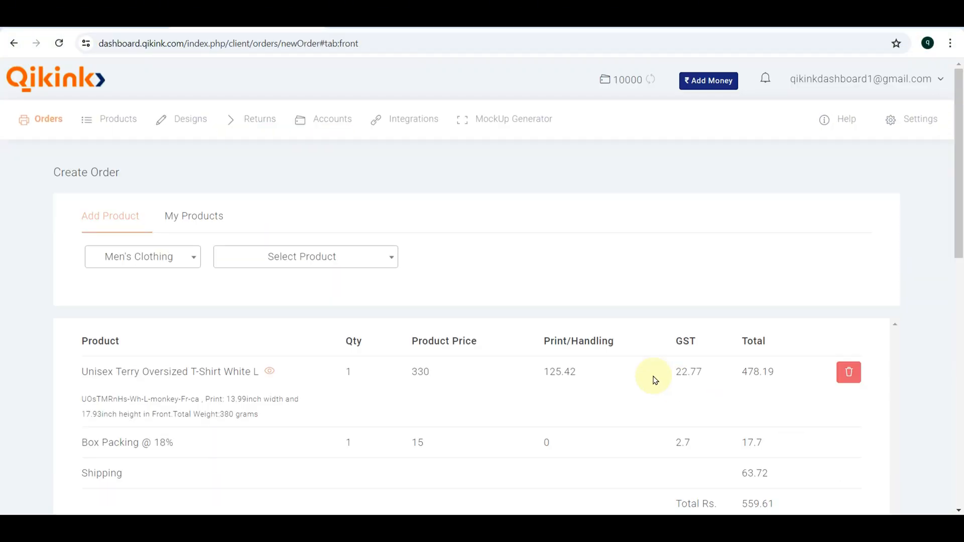
pyautogui.moveTo(627, 451)
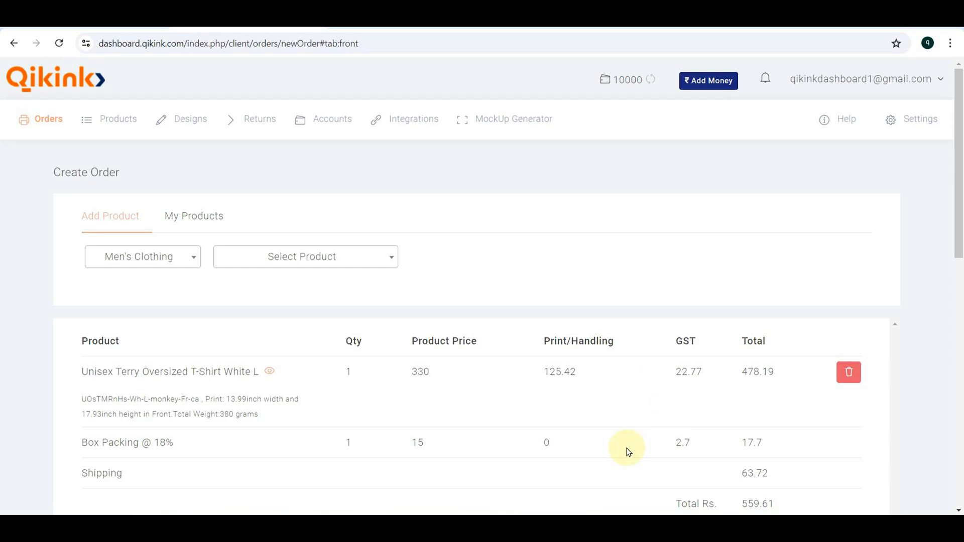
# Search 'shorts' and choose Terry Shorts as the next product.
pyautogui.scroll(-3)
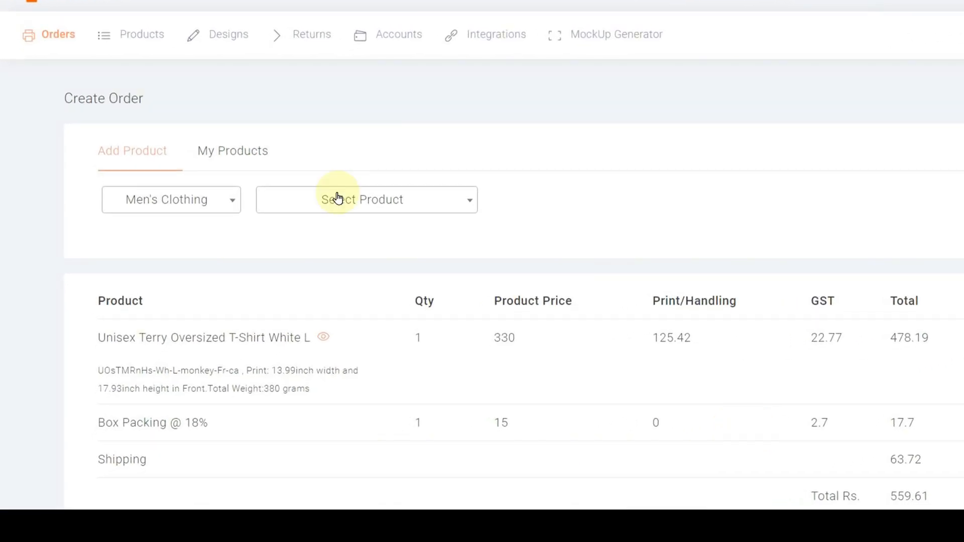
pyautogui.click(366, 198)
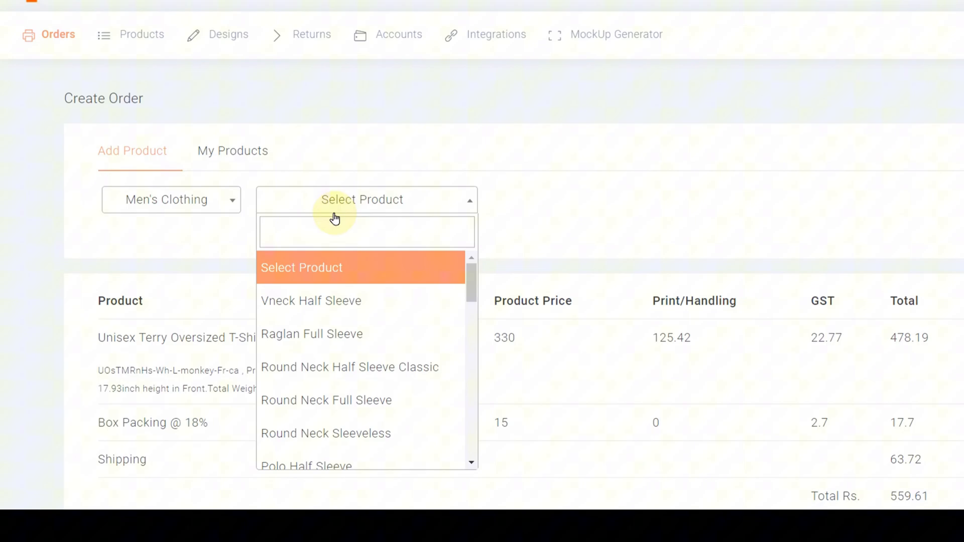
pyautogui.write('shorts')
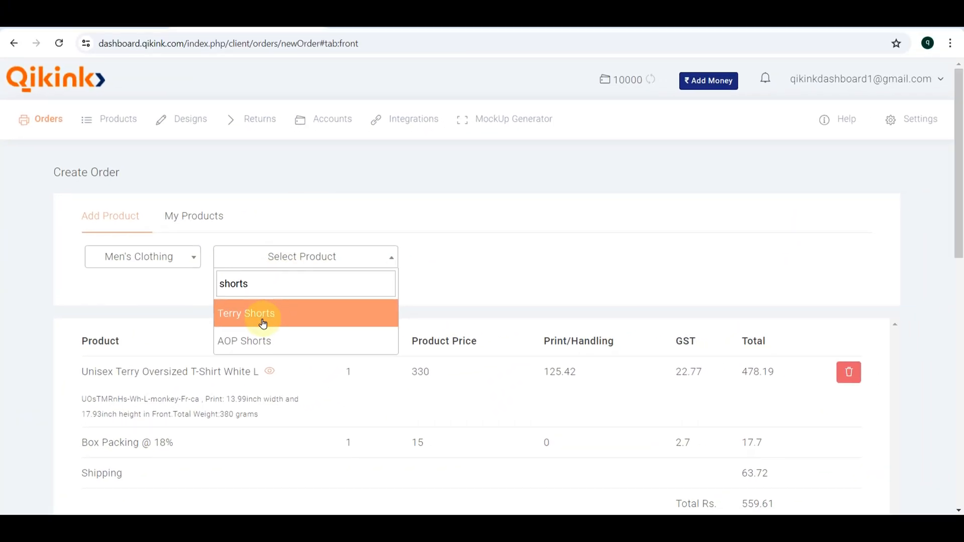
pyautogui.click(246, 313)
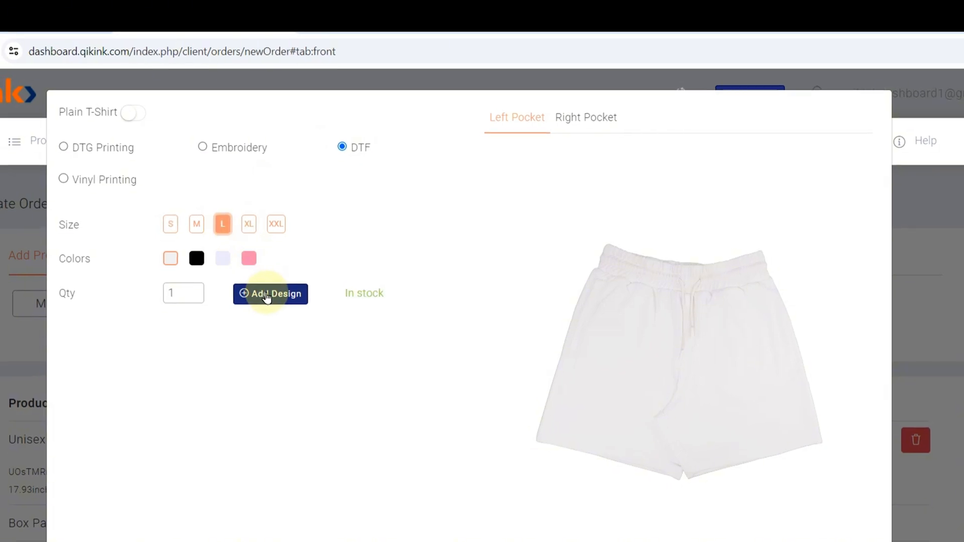
# Pick mydesign from the library for the shorts' left-pocket print and add them to the order.
pyautogui.click(270, 293)
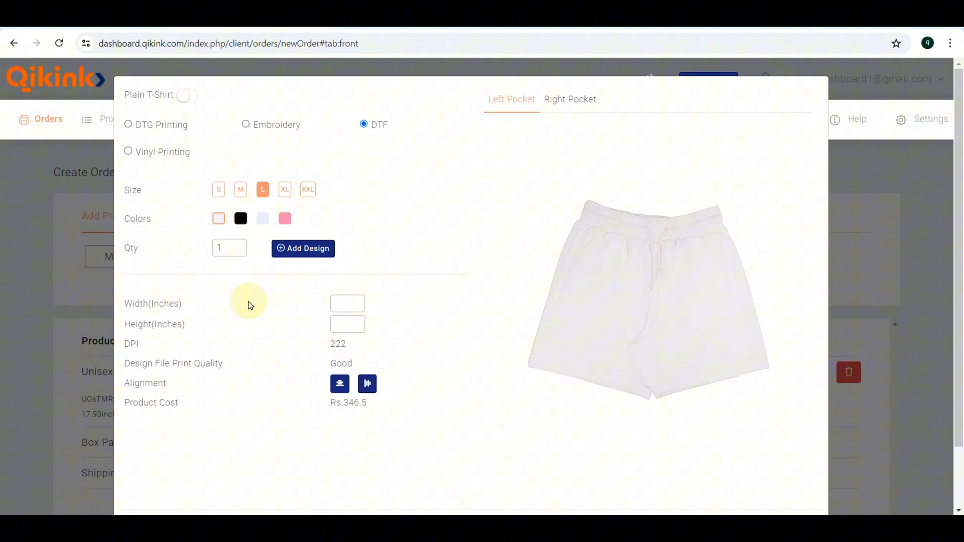
pyautogui.click(302, 248)
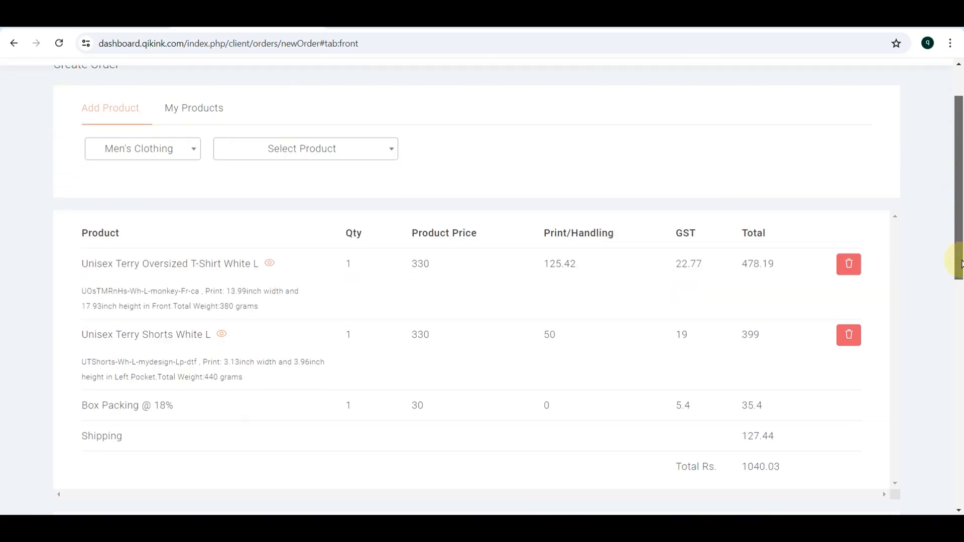
pyautogui.scroll(-3)
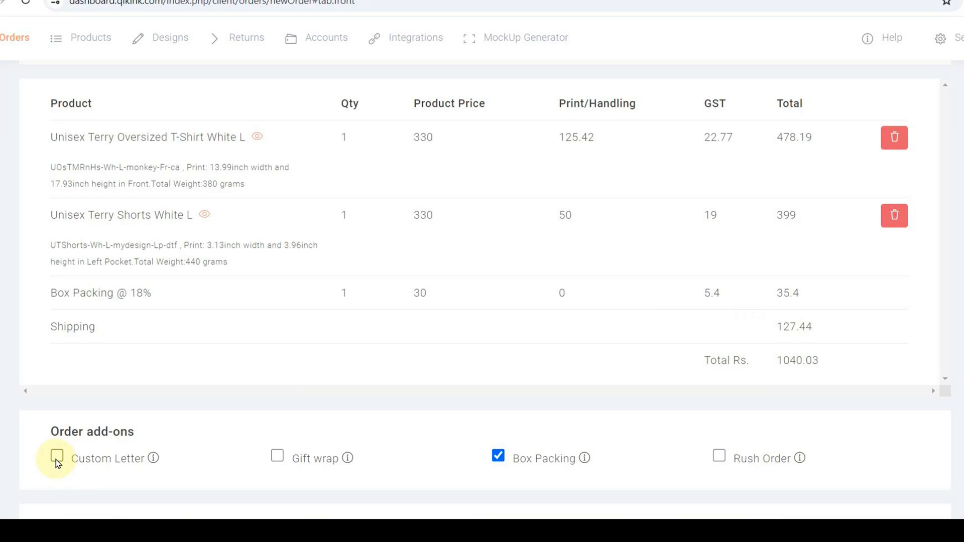
pyautogui.moveTo(277, 458)
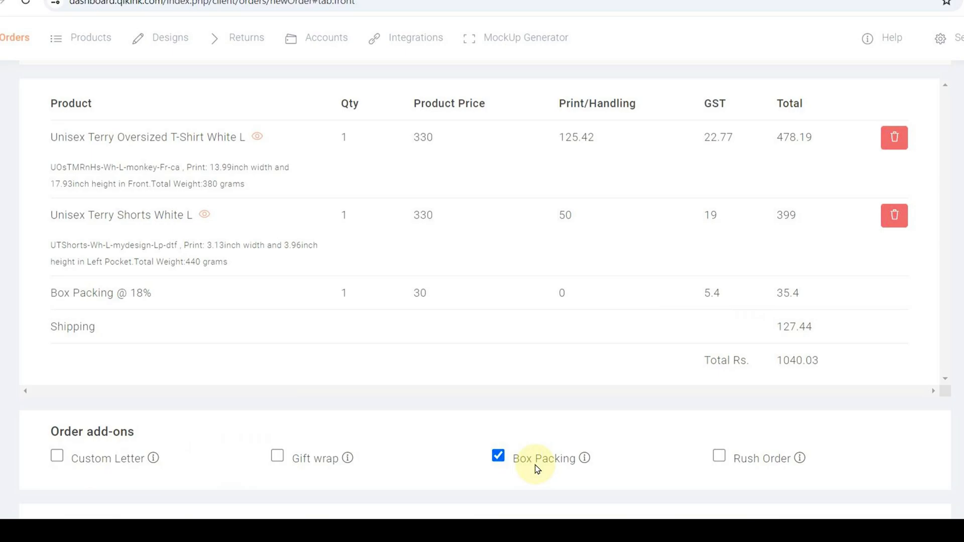
pyautogui.moveTo(721, 460)
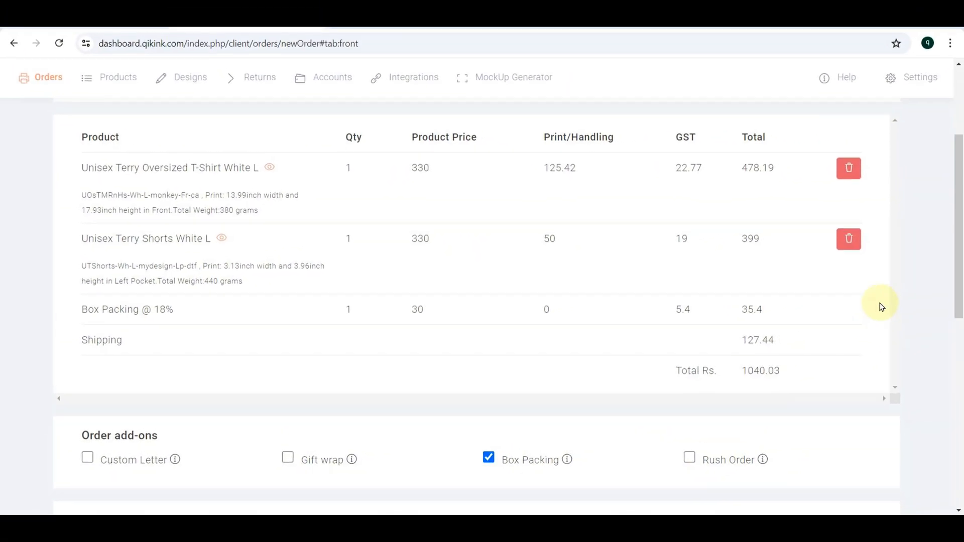
pyautogui.scroll(-3)
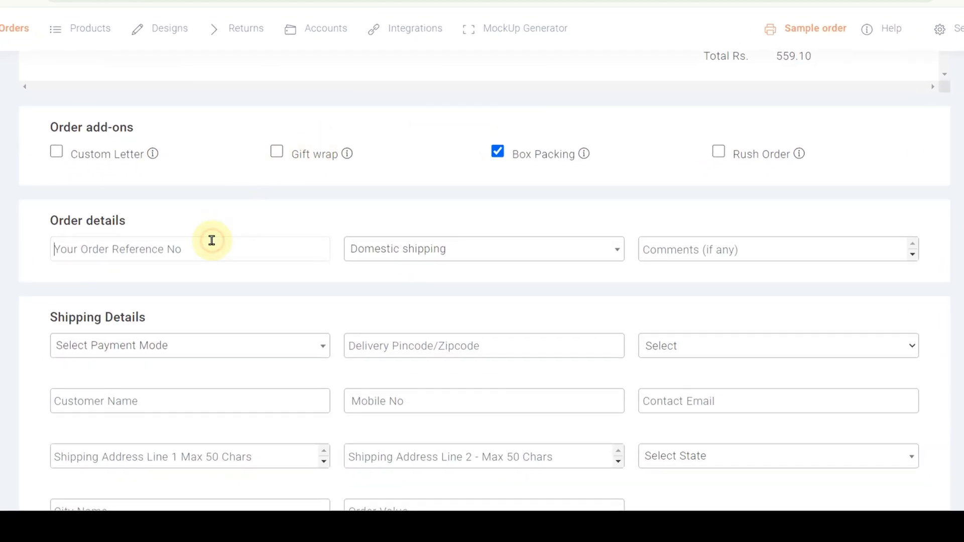
# Enter order reference myfirstsample, keep Domestic shipping and show the payment modes.
pyautogui.write('myfirstsample')
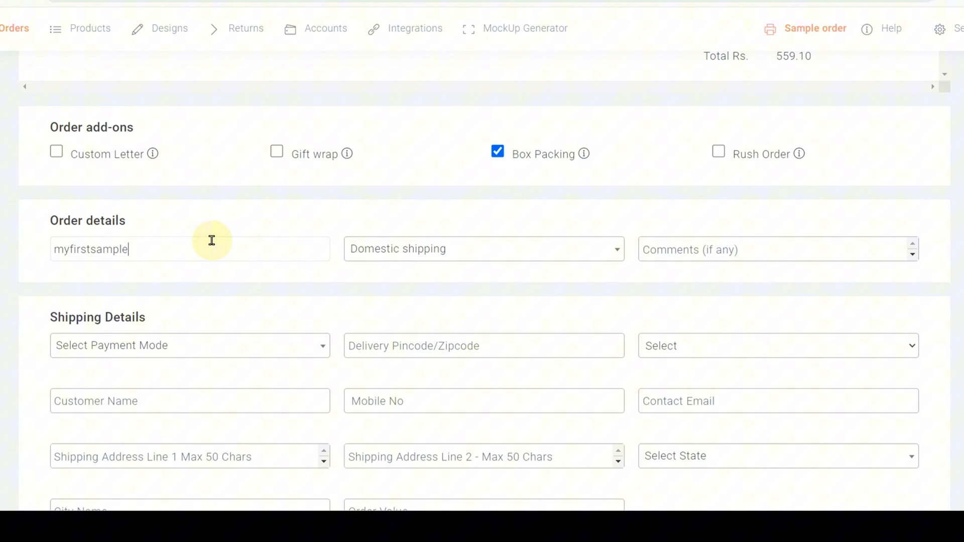
pyautogui.click(483, 249)
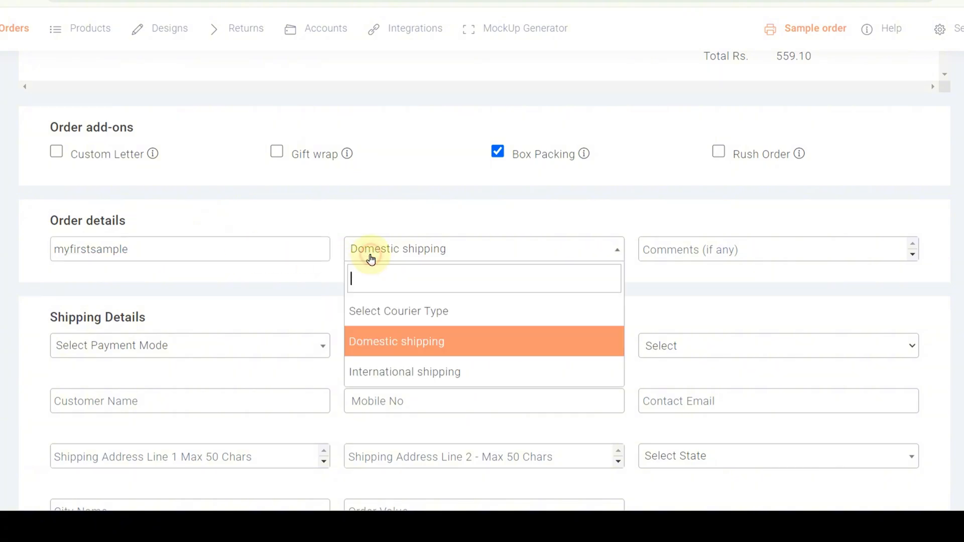
pyautogui.moveTo(378, 371)
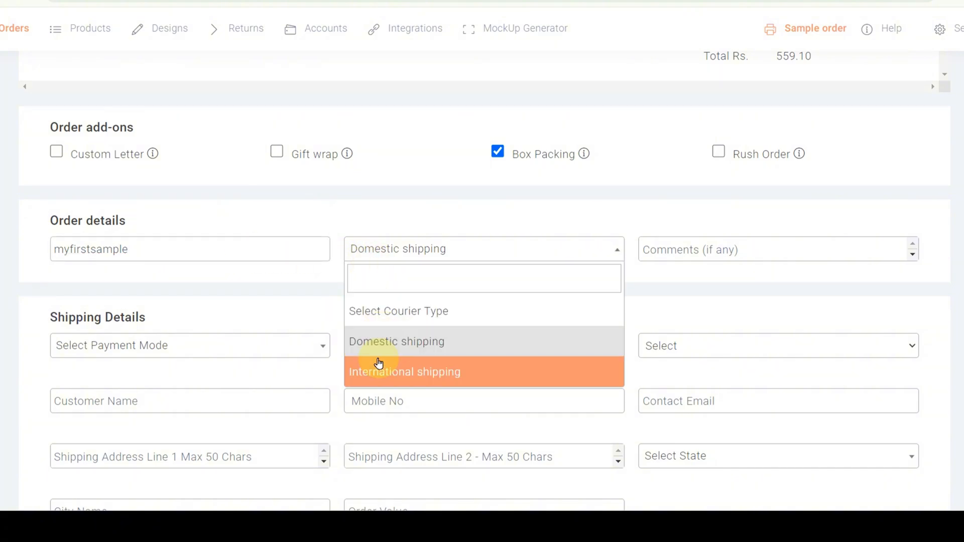
pyautogui.click(397, 342)
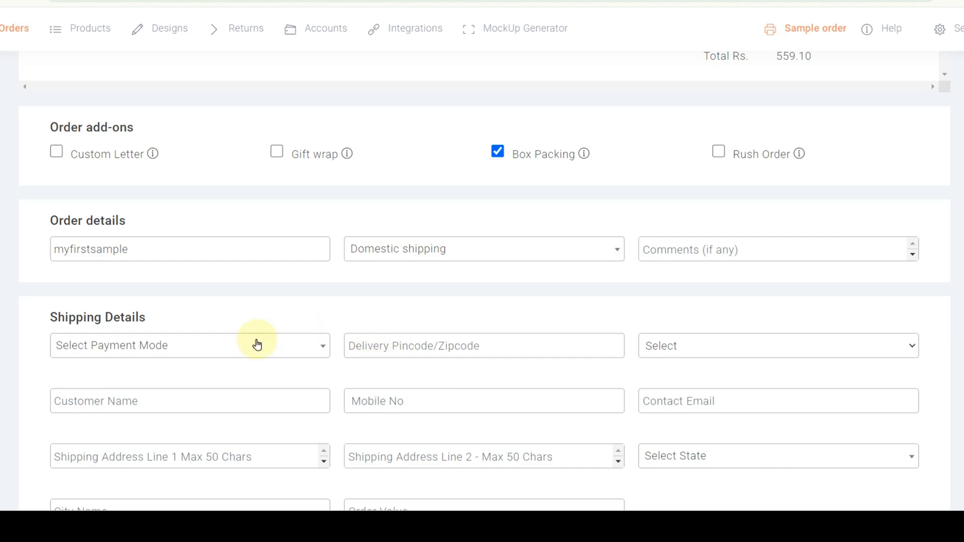
pyautogui.click(190, 344)
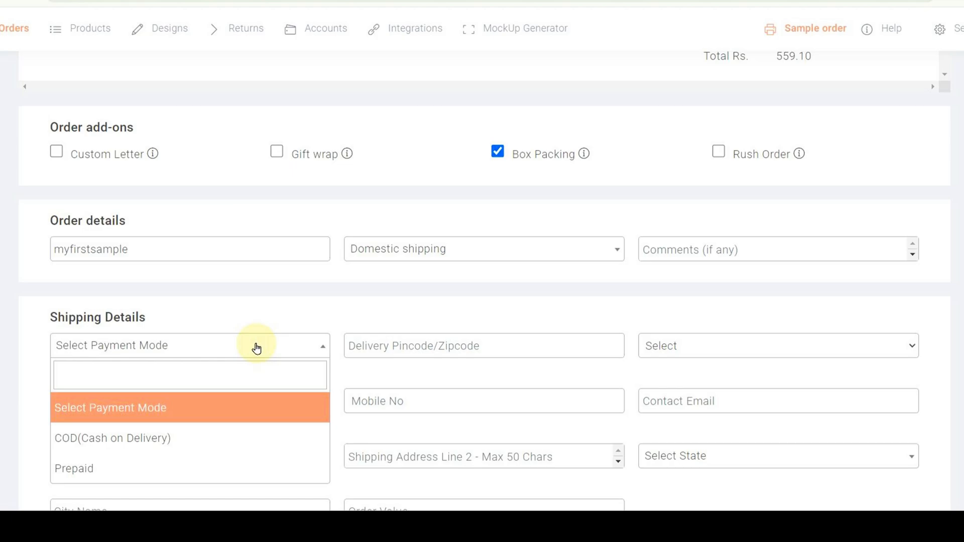
pyautogui.moveTo(172, 469)
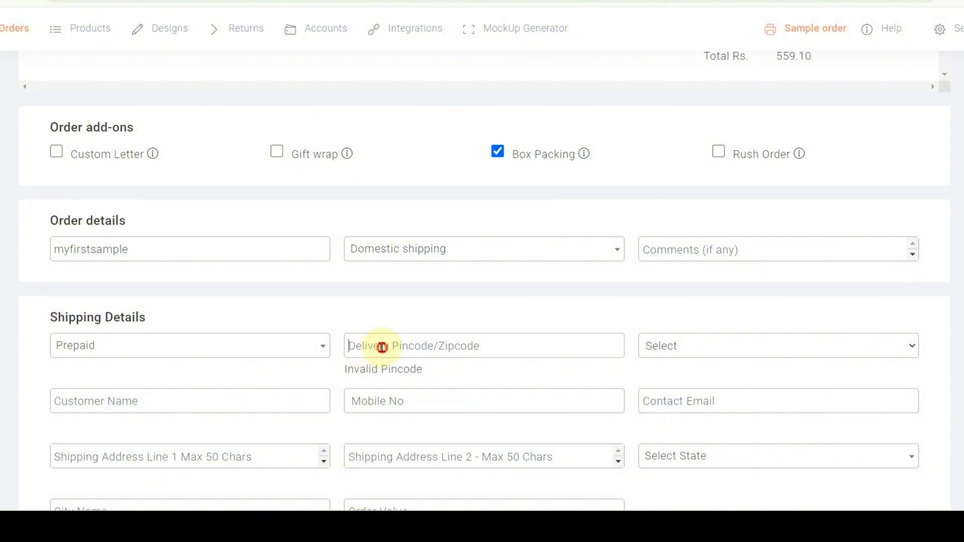
# Set pincode 641659 and choose Bluedart Air as the courier.
pyautogui.write('641659')
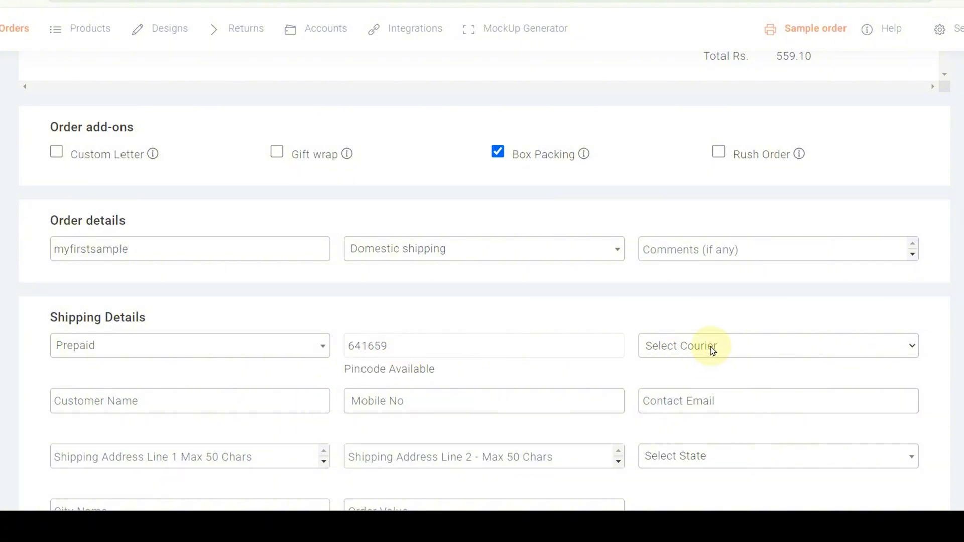
pyautogui.click(773, 345)
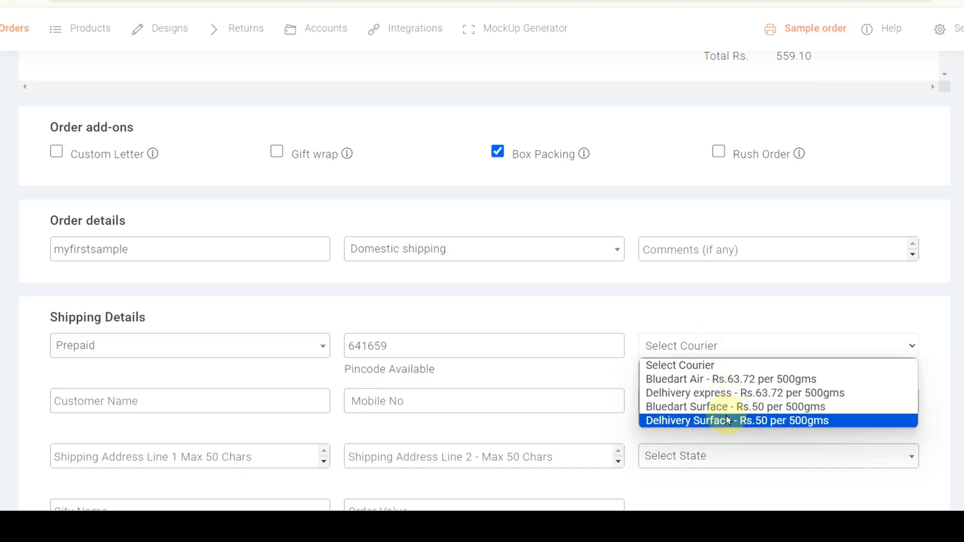
pyautogui.moveTo(729, 378)
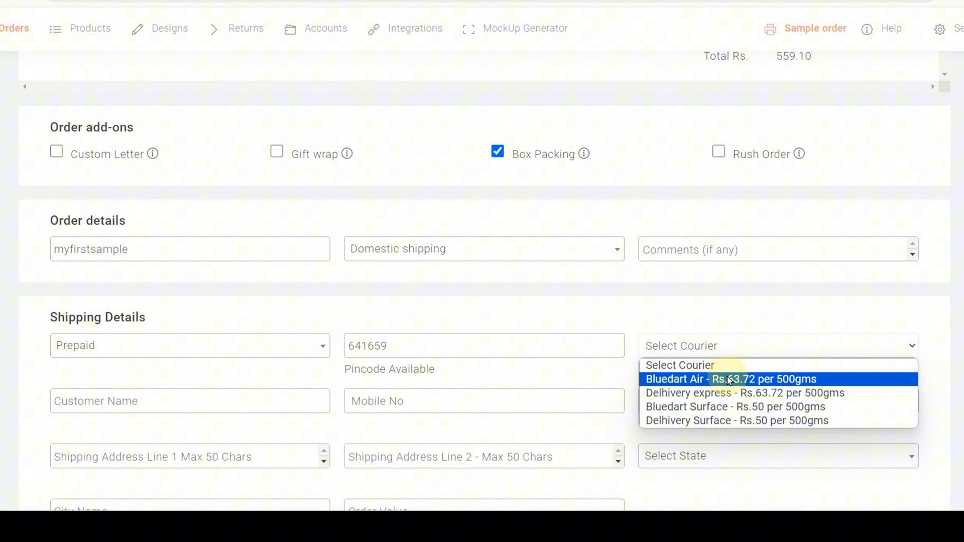
pyautogui.click(729, 379)
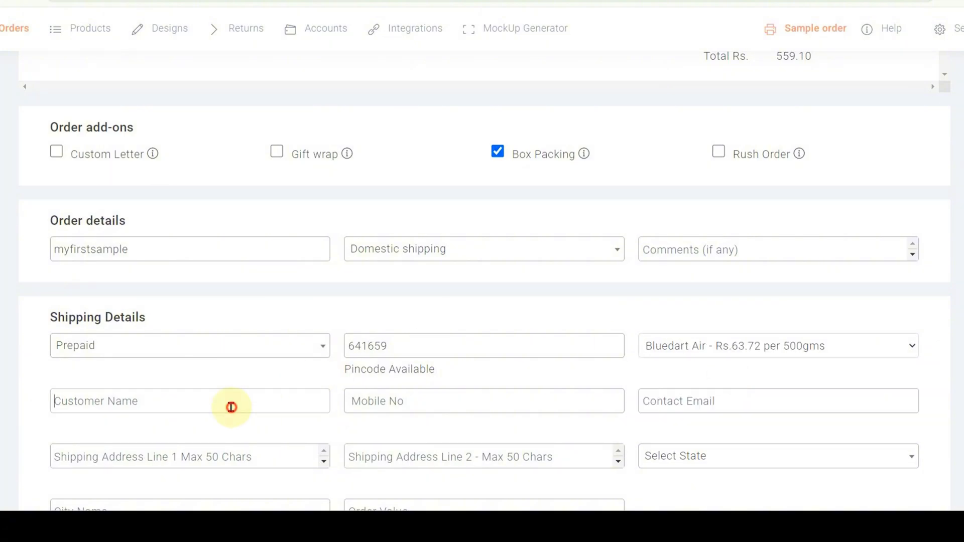
pyautogui.write('Qikink customer')
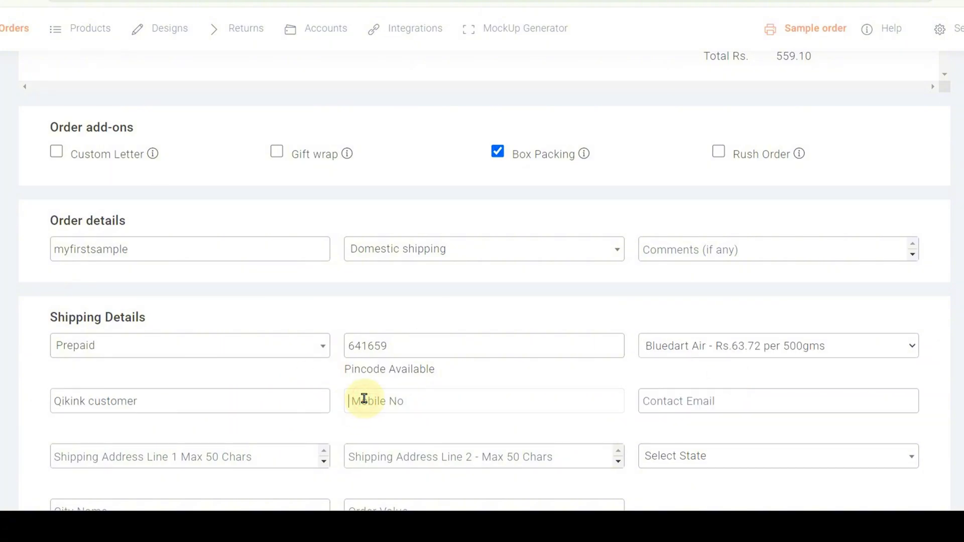
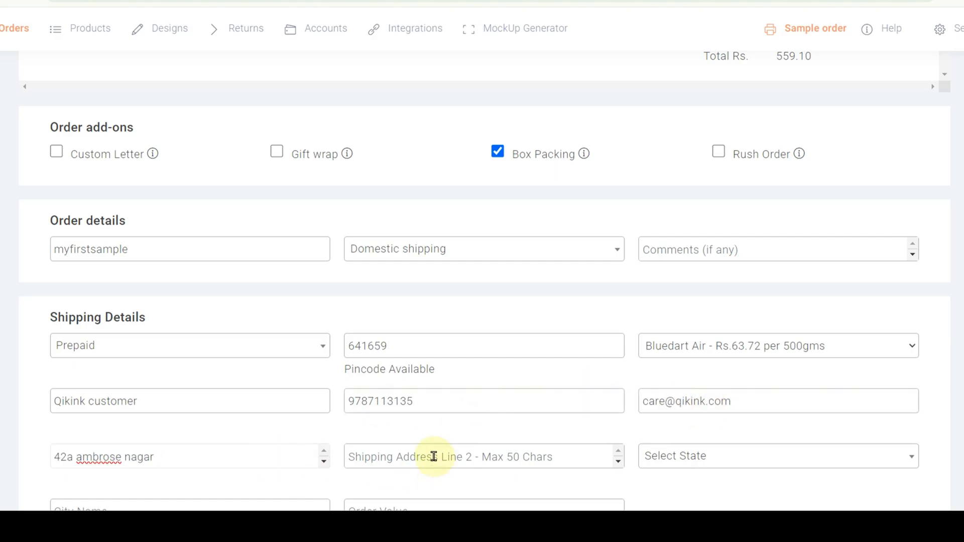
pyautogui.write('tami')
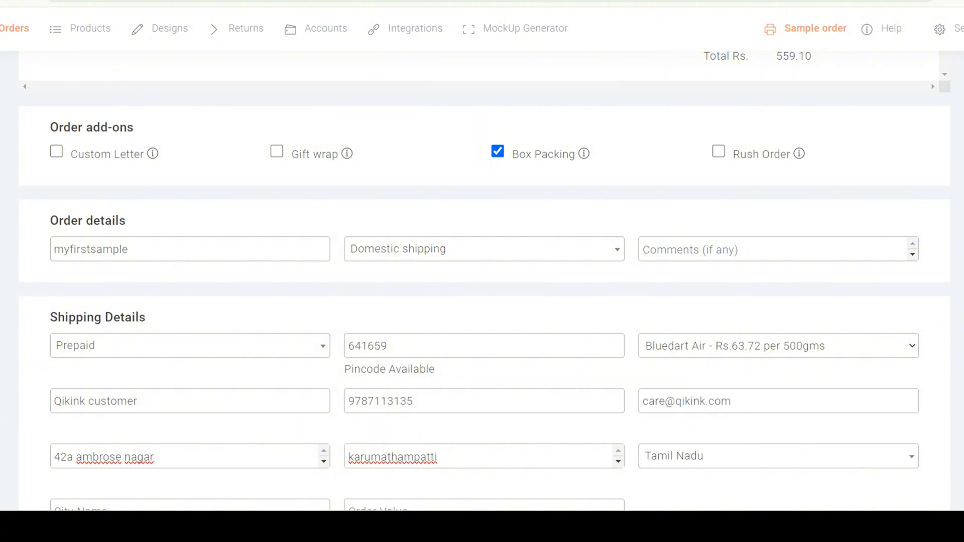
pyautogui.scroll(-3)
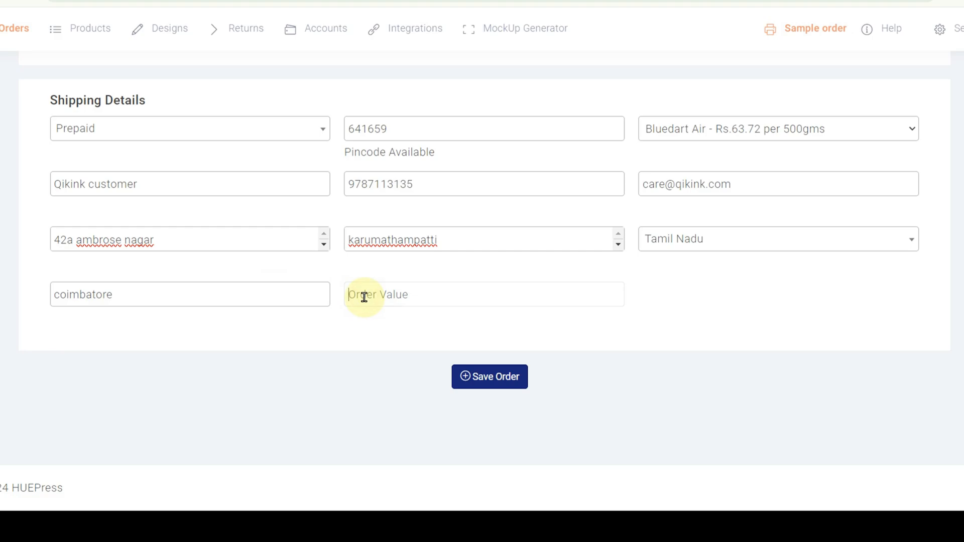
pyautogui.write('999')
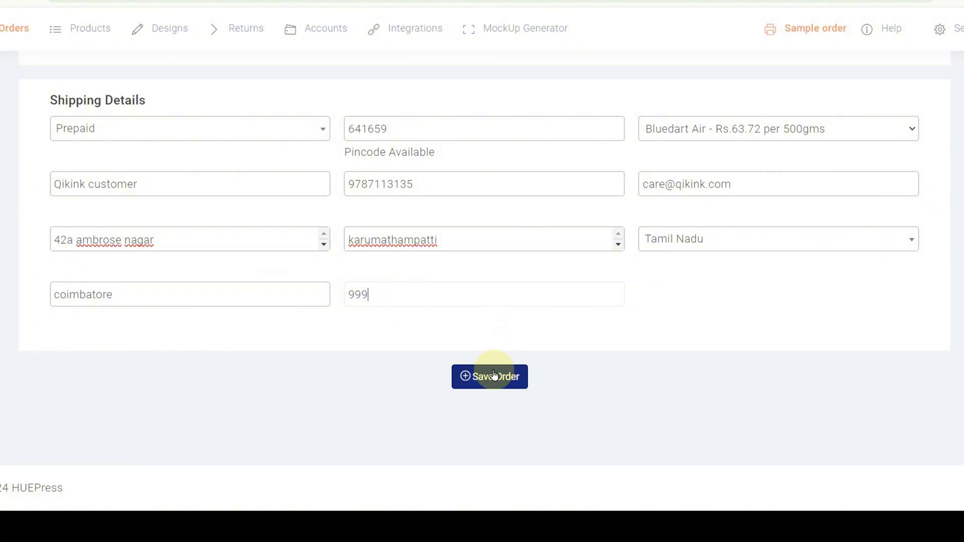
# Save the sample order with its shipping details via Save Order.
pyautogui.click(489, 377)
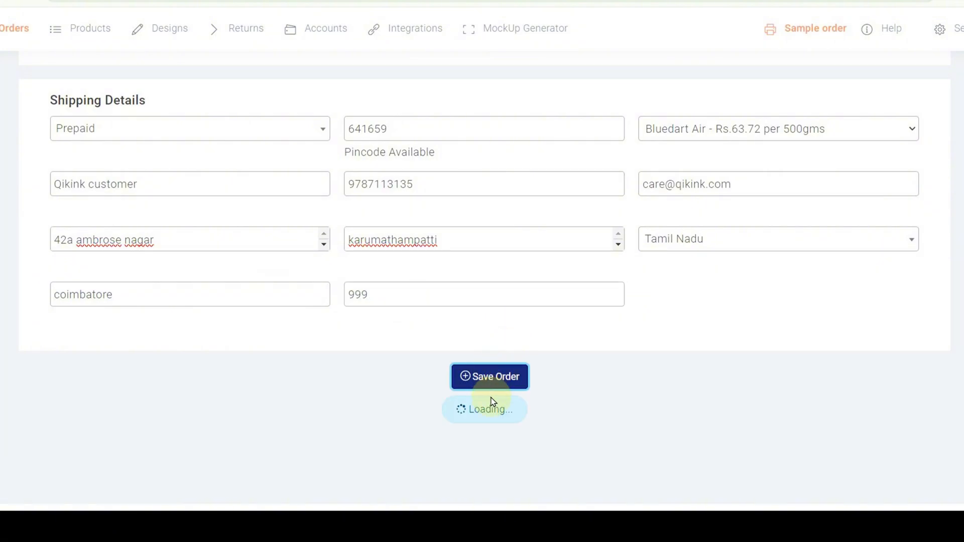
pyautogui.click(489, 376)
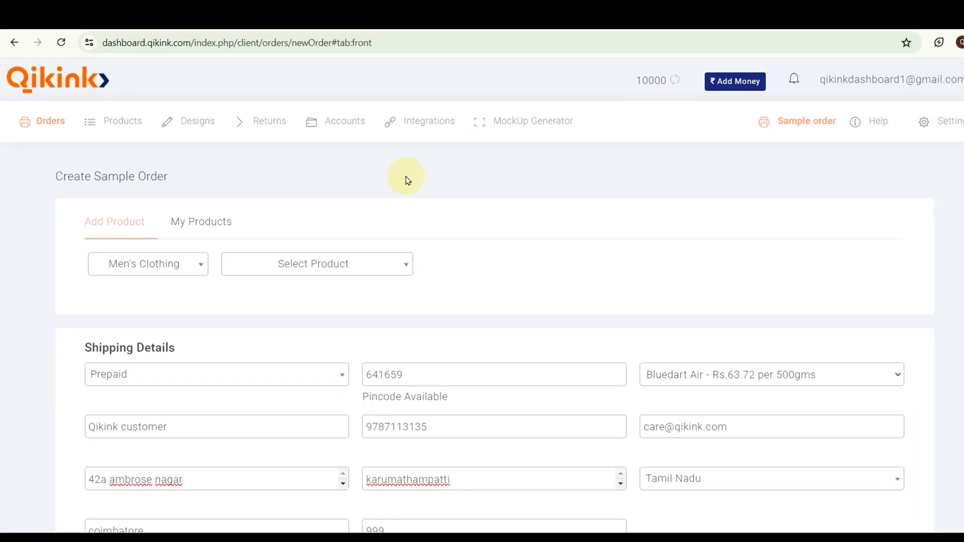
# In the Orders list, review the myfirstsample order's customer info and its T-shirt and shorts products.
pyautogui.click(42, 121)
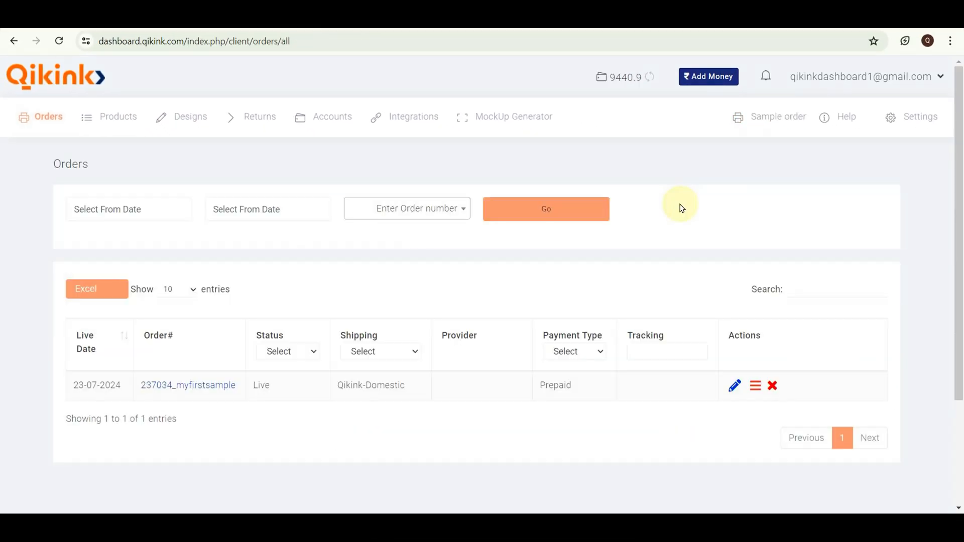
pyautogui.click(734, 386)
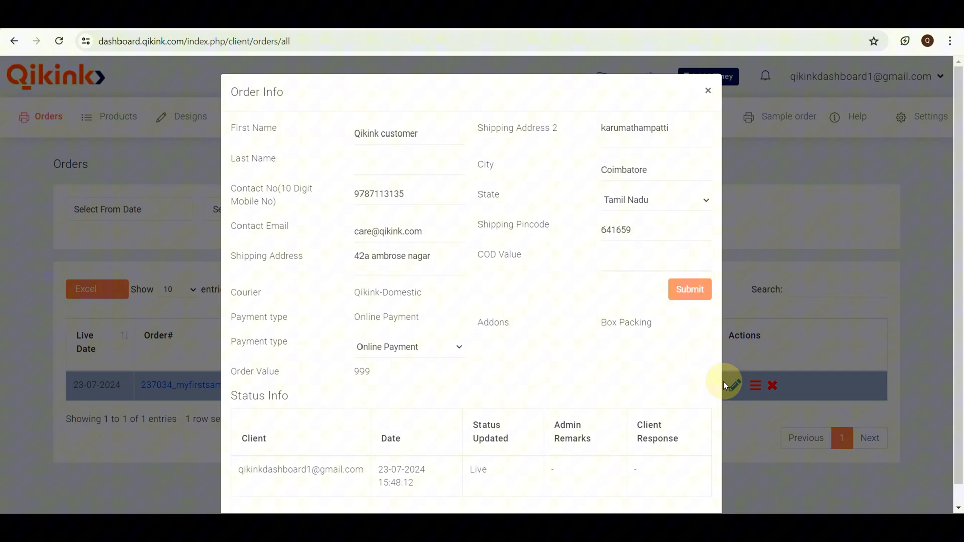
pyautogui.click(708, 91)
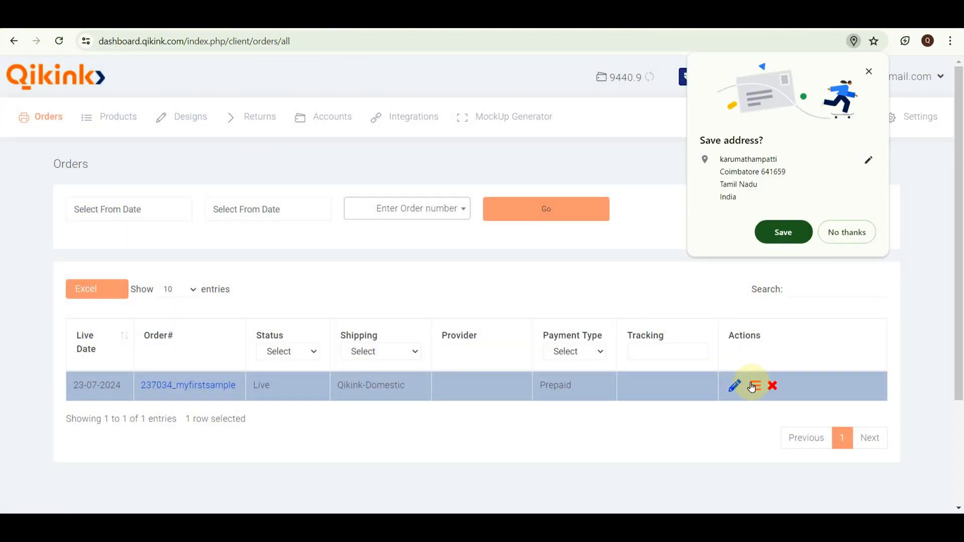
pyautogui.click(754, 386)
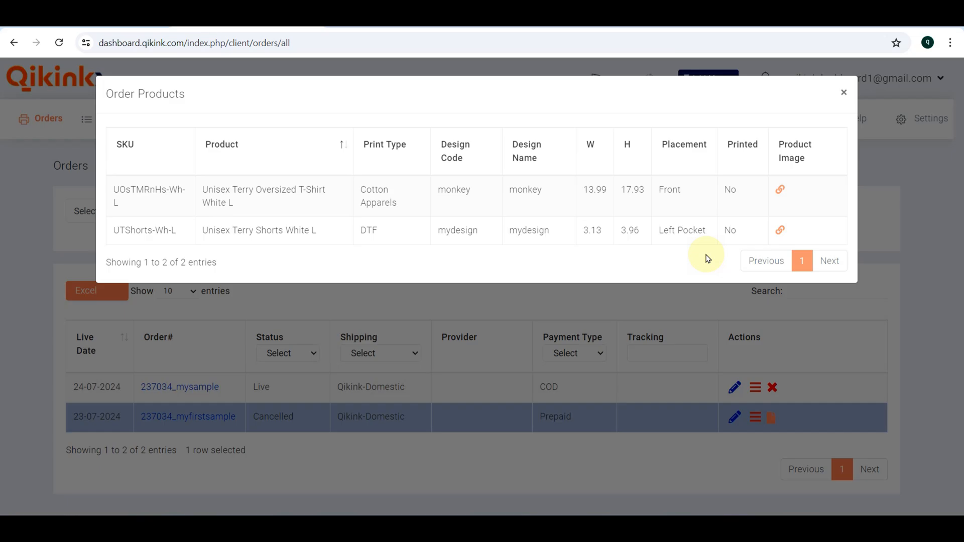
pyautogui.click(844, 93)
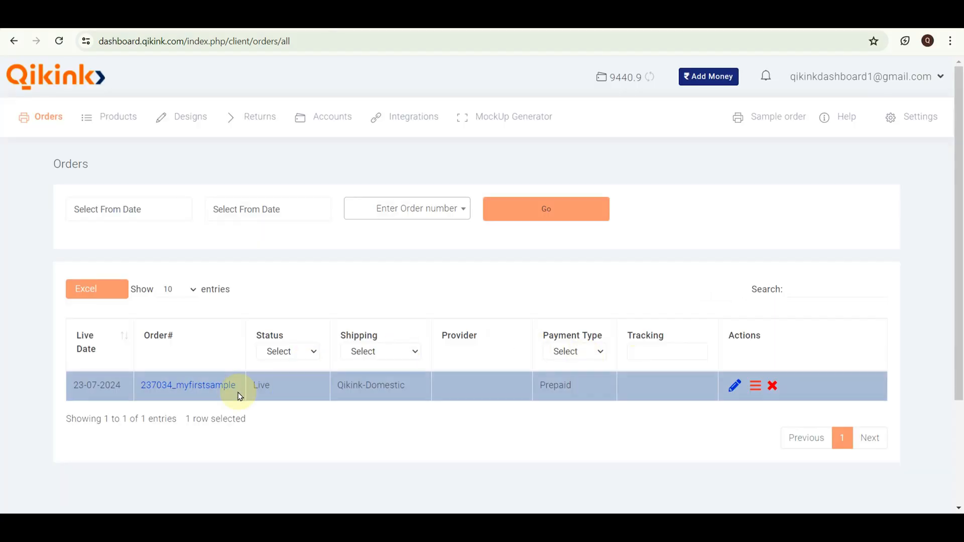
# Show the Status column's filter choices above the orders table.
pyautogui.click(288, 351)
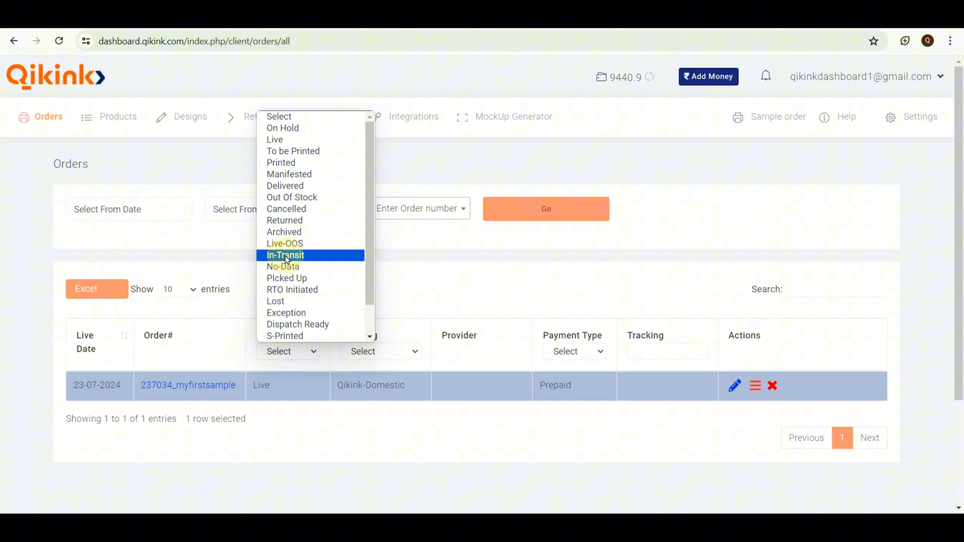
pyautogui.moveTo(292, 151)
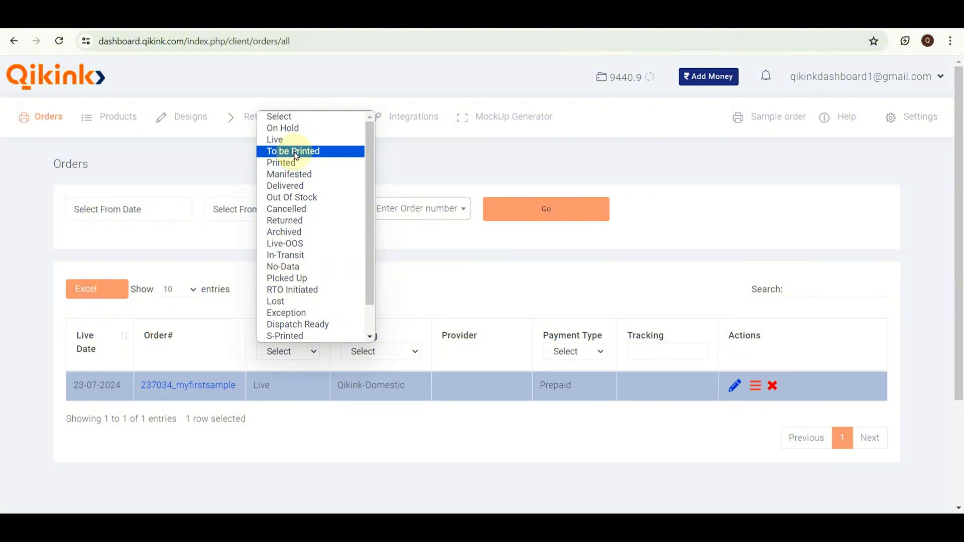
pyautogui.moveTo(281, 163)
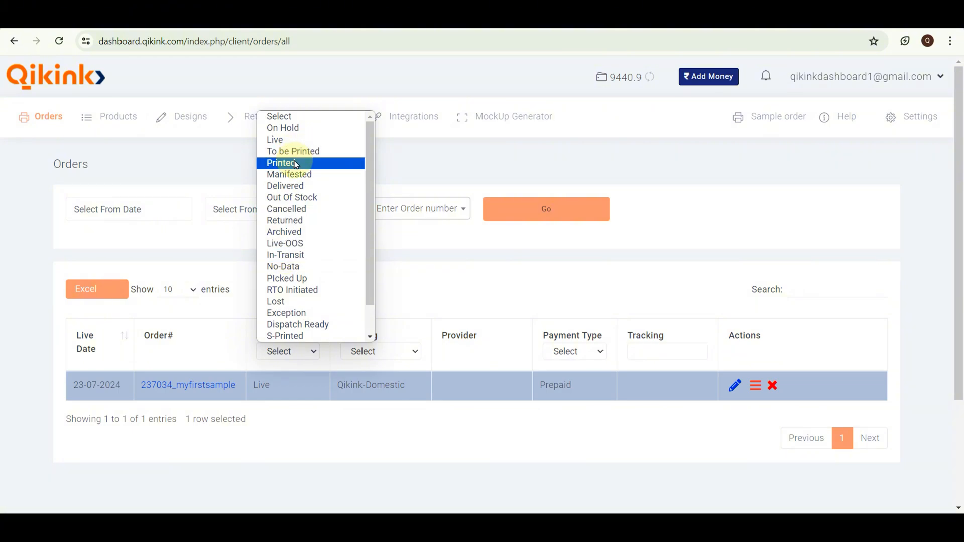
pyautogui.moveTo(288, 174)
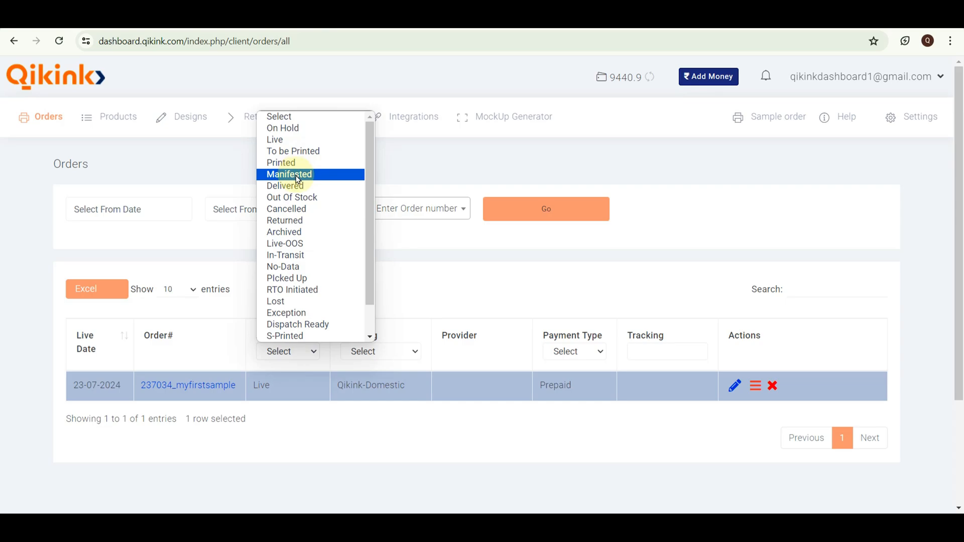
pyautogui.moveTo(284, 185)
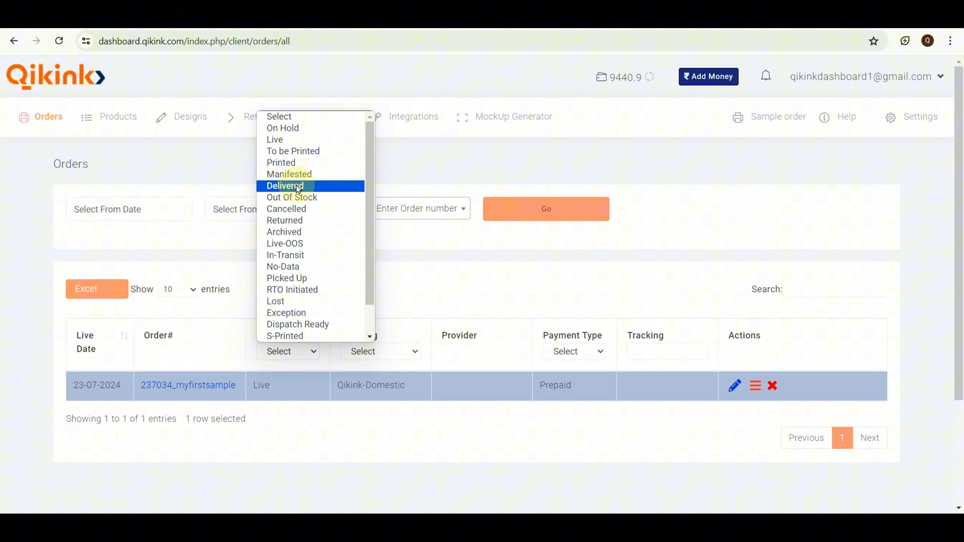